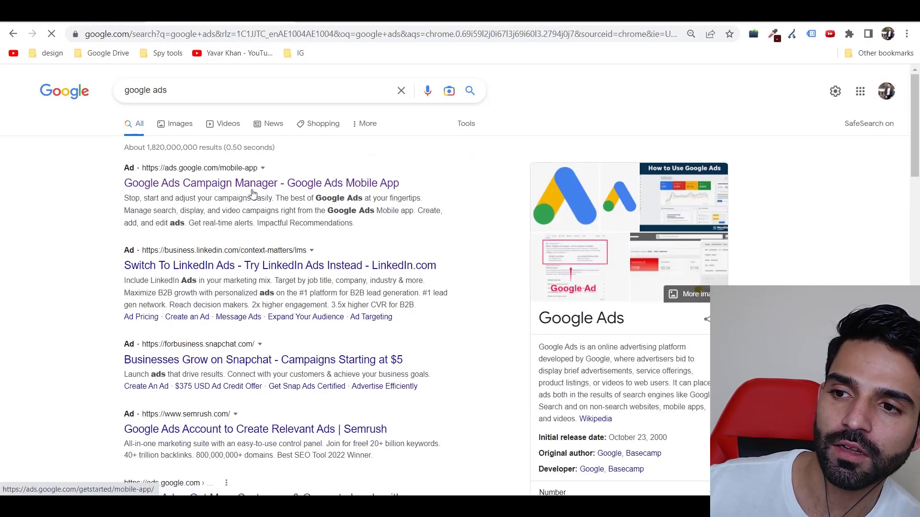
# Open Google Ads from the 'google ads' search results.
pyautogui.click(261, 183)
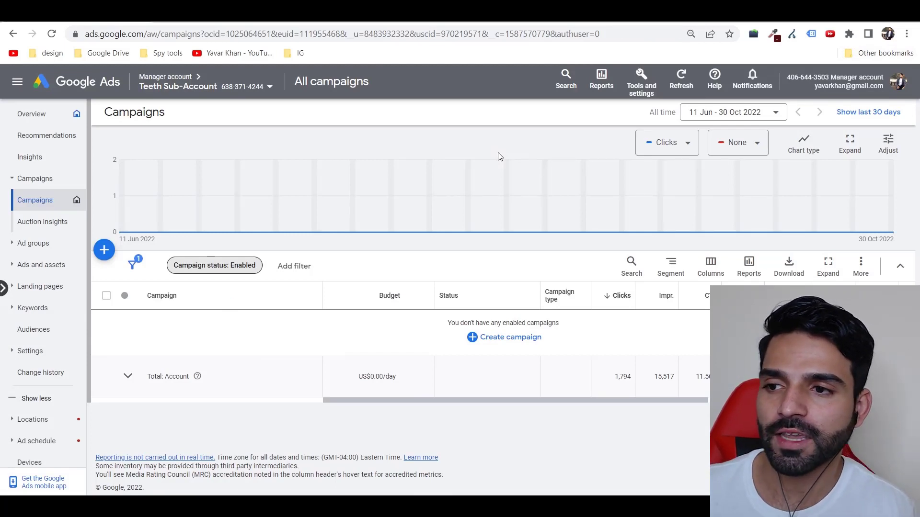
pyautogui.moveTo(369, 103)
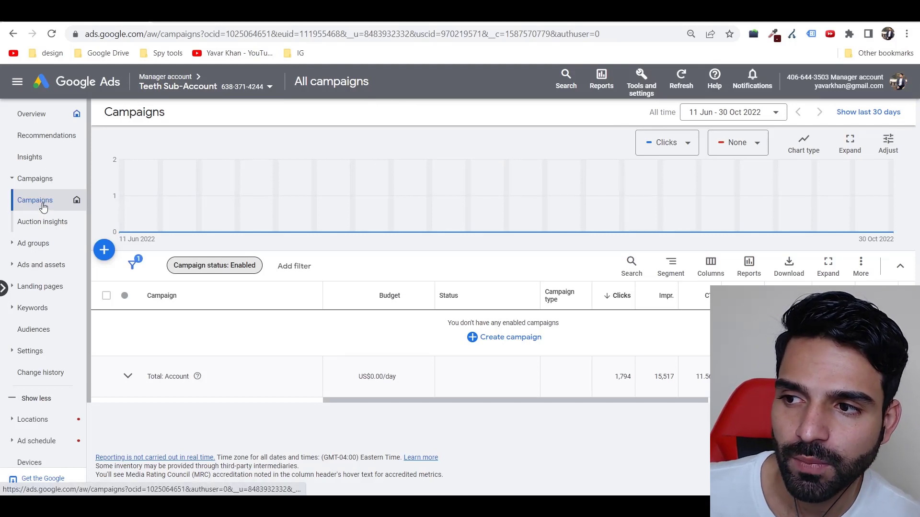
# Bring up the new-campaign options from the account's Campaigns page.
pyautogui.click(104, 250)
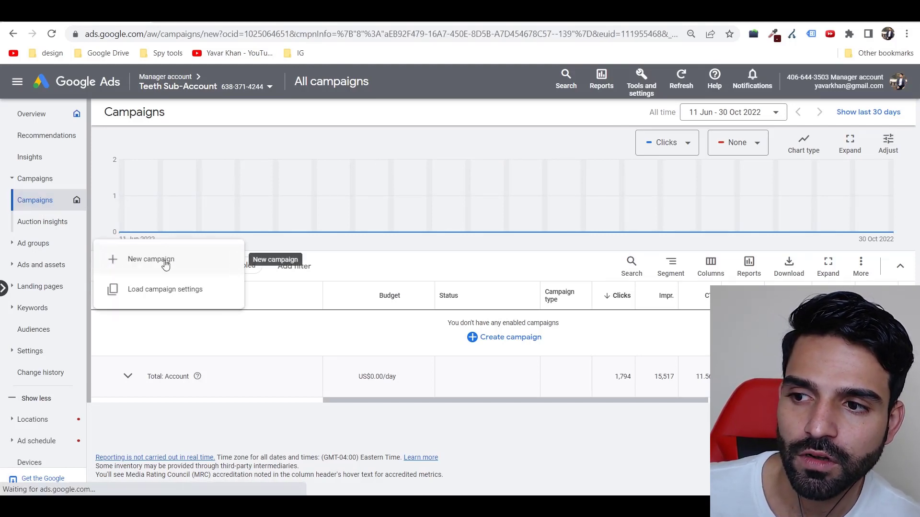
# Start a new campaign without goal guidance and browse types, picking Search.
pyautogui.click(150, 259)
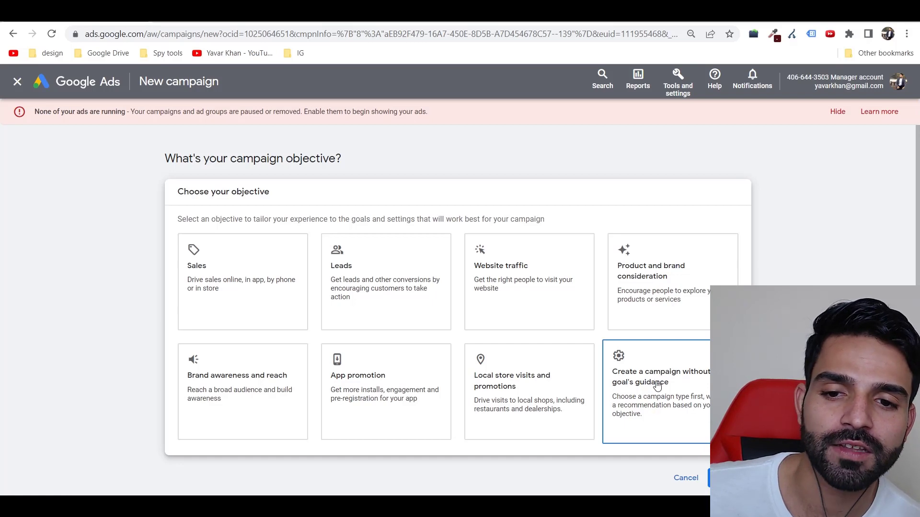
pyautogui.moveTo(659, 393)
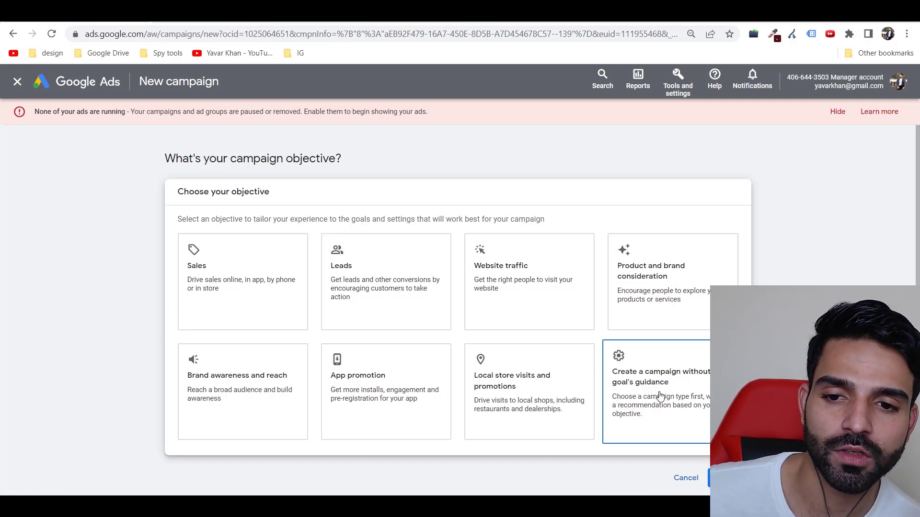
pyautogui.click(661, 392)
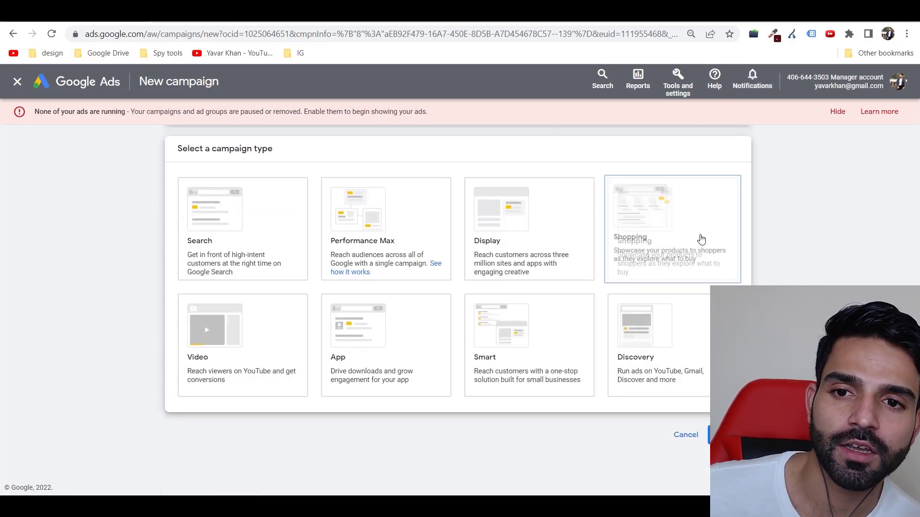
pyautogui.click(243, 229)
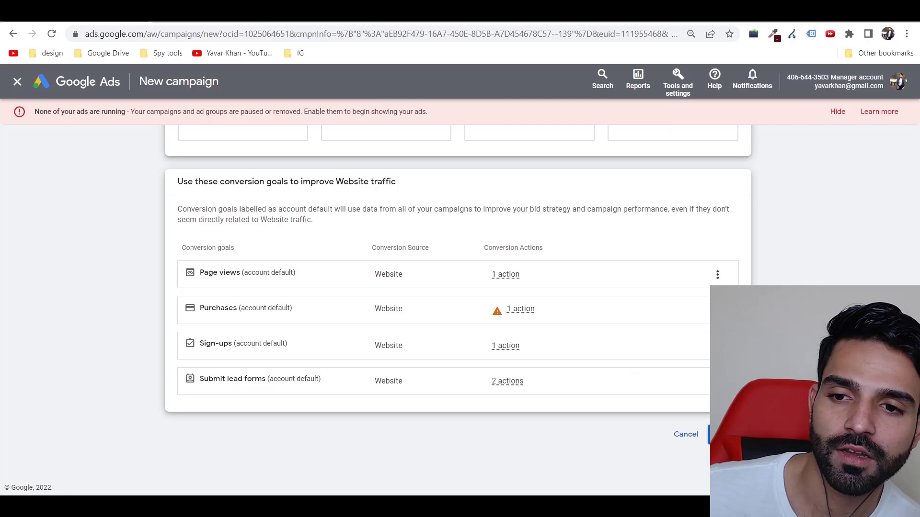
pyautogui.scroll(3)
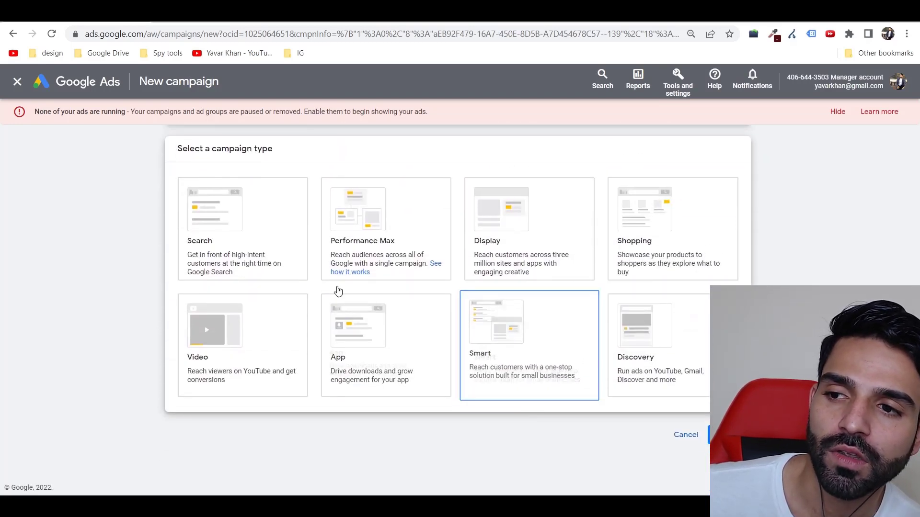
pyautogui.click(243, 229)
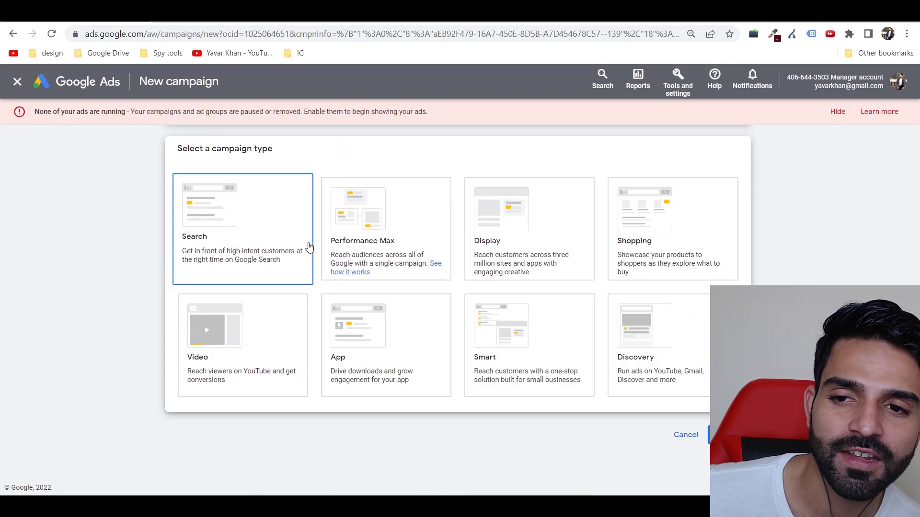
pyautogui.moveTo(280, 231)
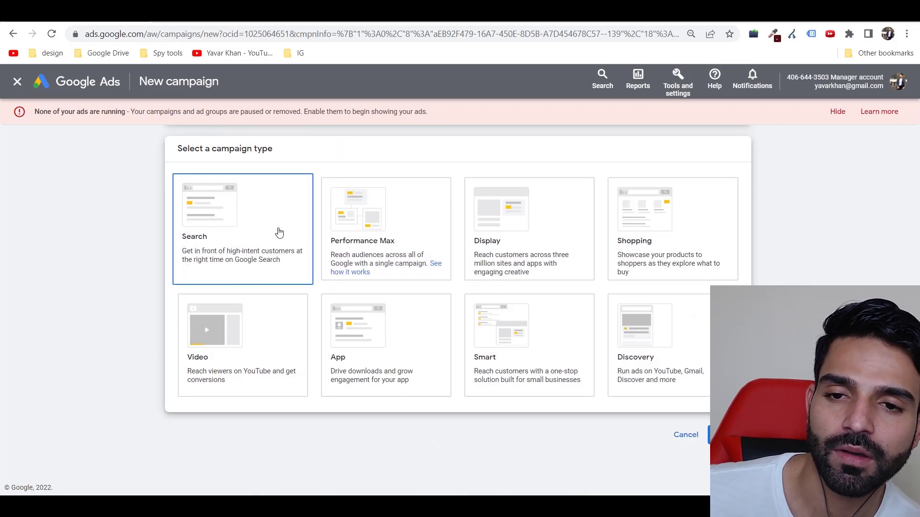
pyautogui.moveTo(242, 301)
pyautogui.write('k')
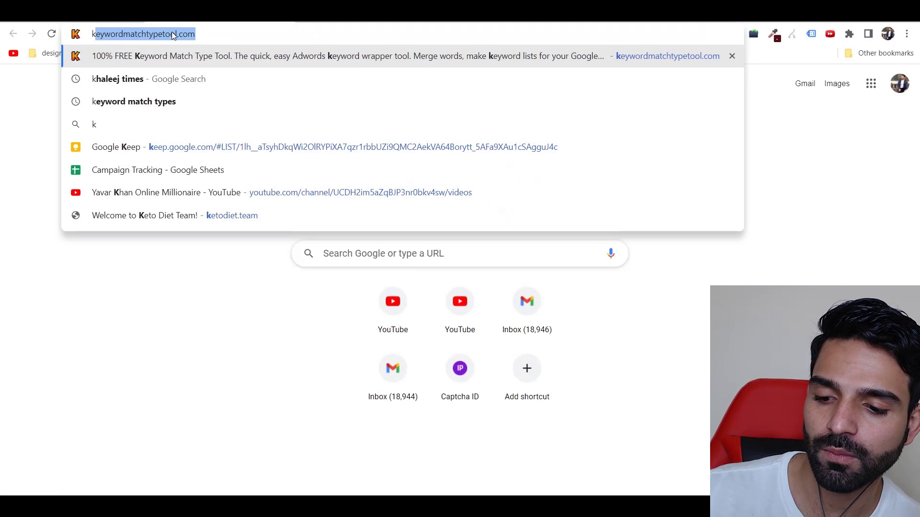
# Search 'khaleej times' and open the Khaleej Times homepage to view its display ads.
pyautogui.click(117, 78)
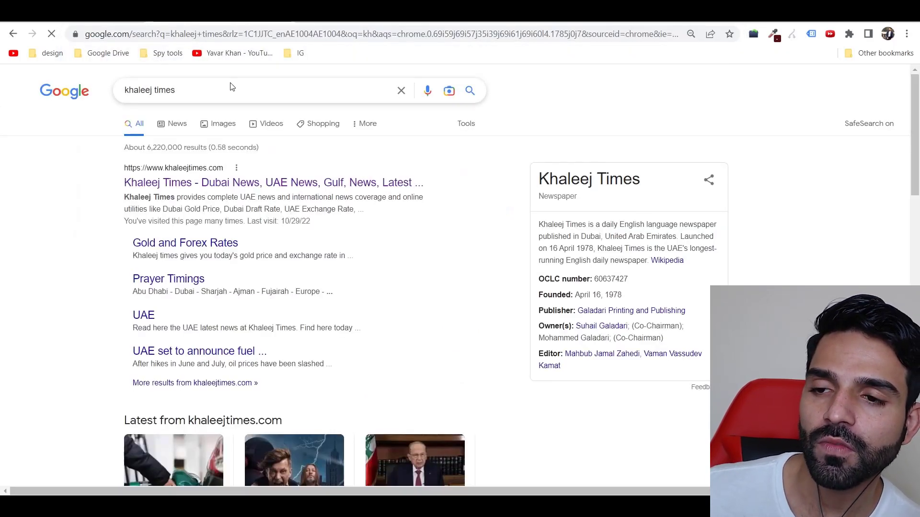
pyautogui.click(273, 183)
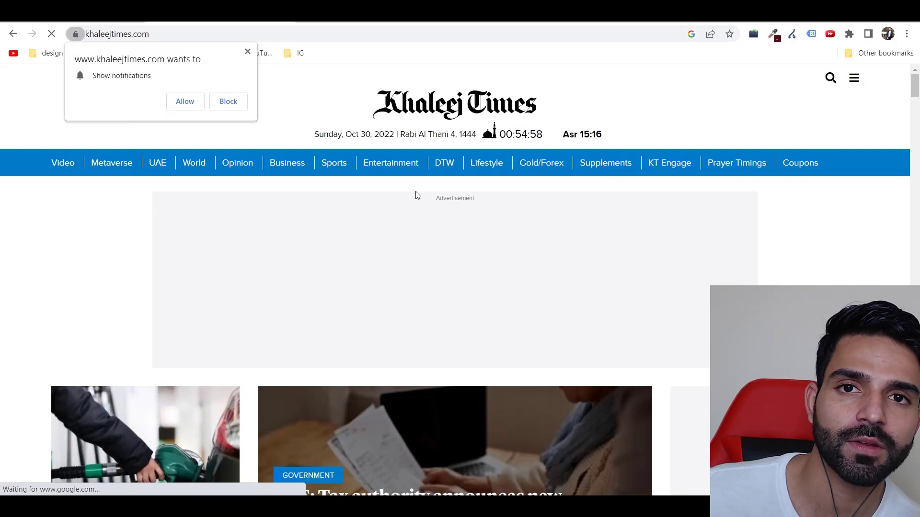
pyautogui.click(228, 102)
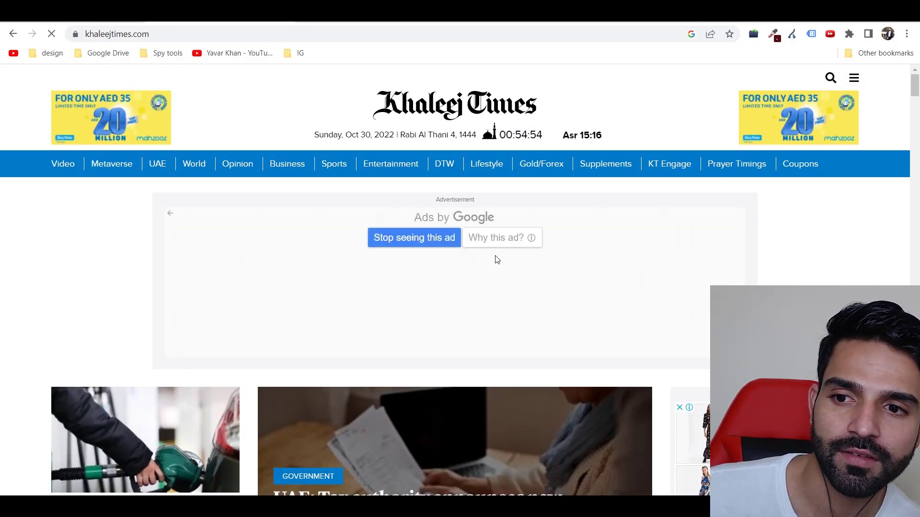
pyautogui.moveTo(167, 216)
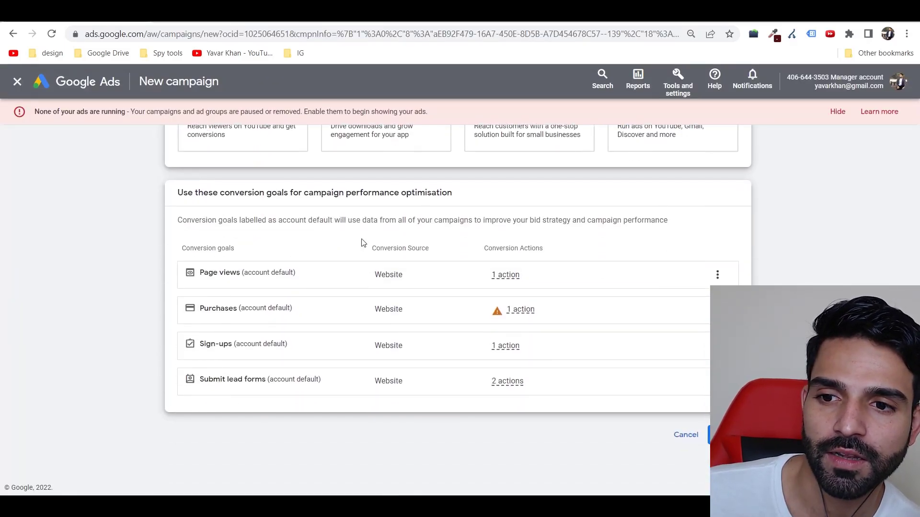
# Choose the Display campaign type, keep the name Display-1, and continue to settings.
pyautogui.scroll(3)
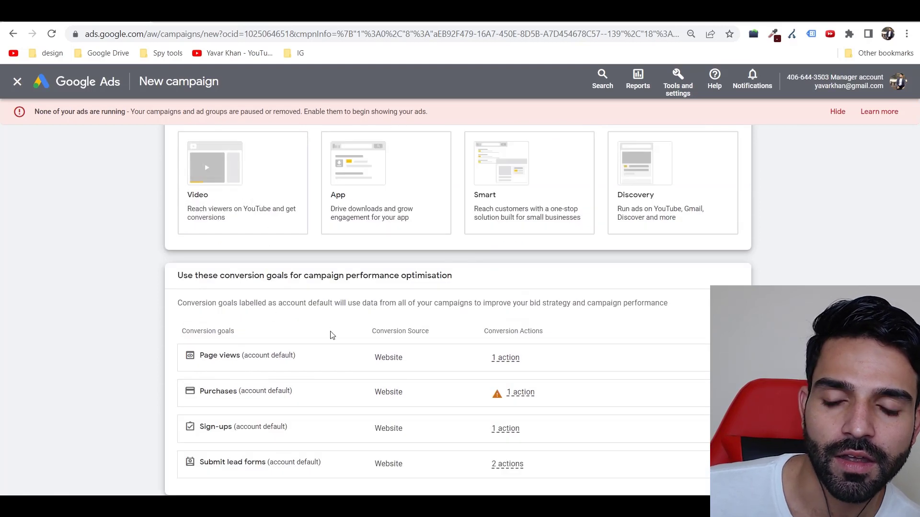
pyautogui.scroll(-3)
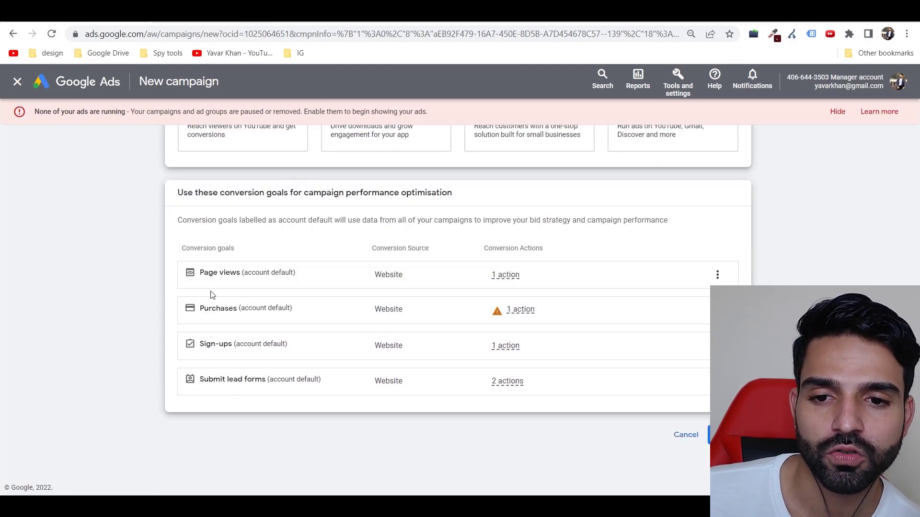
pyautogui.moveTo(210, 243)
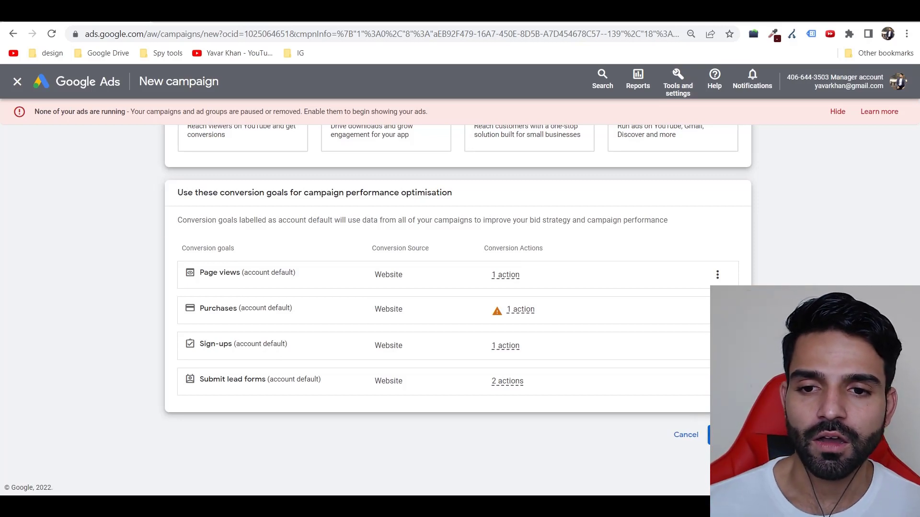
pyautogui.scroll(-3)
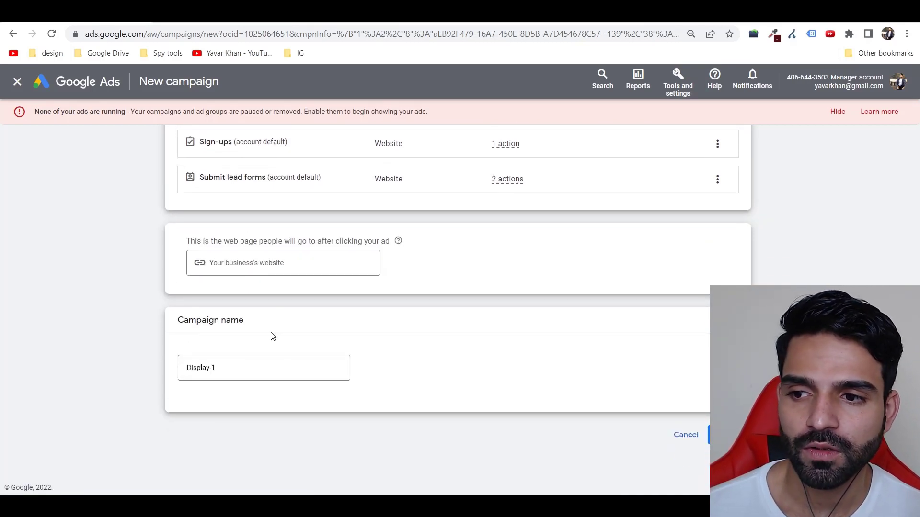
pyautogui.click(263, 368)
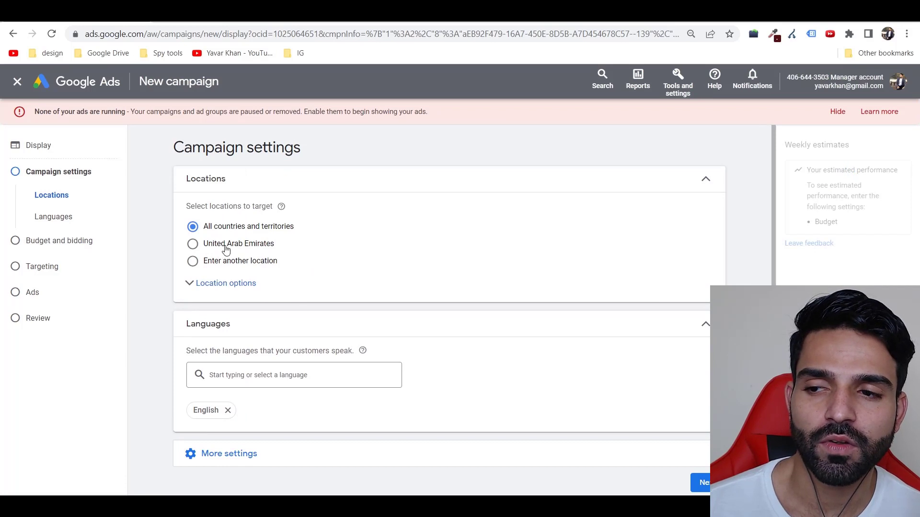
# Target United Arab Emirates, add then remove Arabic to keep English, and expand More settings.
pyautogui.click(192, 244)
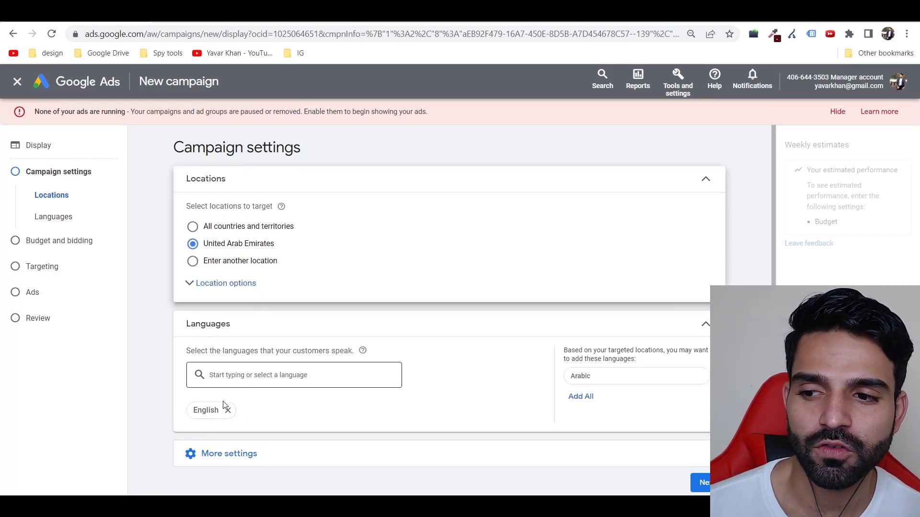
pyautogui.moveTo(270, 403)
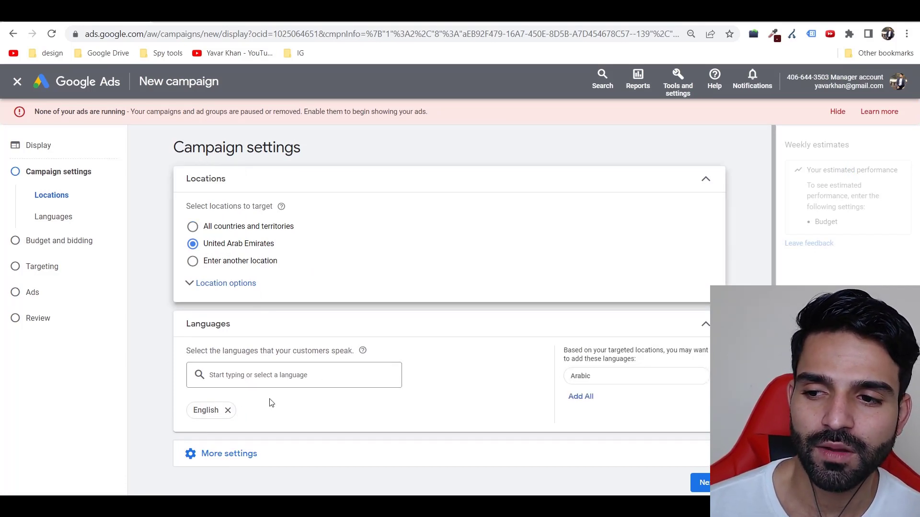
pyautogui.click(580, 396)
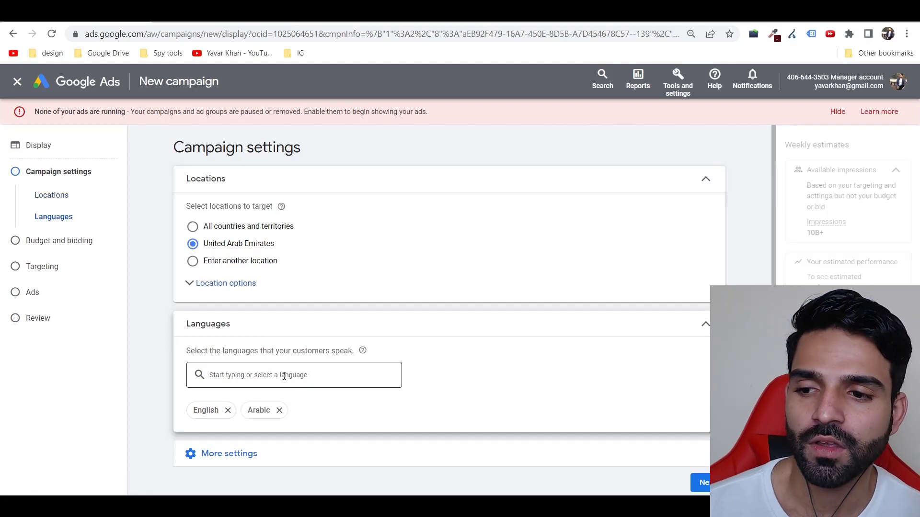
pyautogui.click(279, 410)
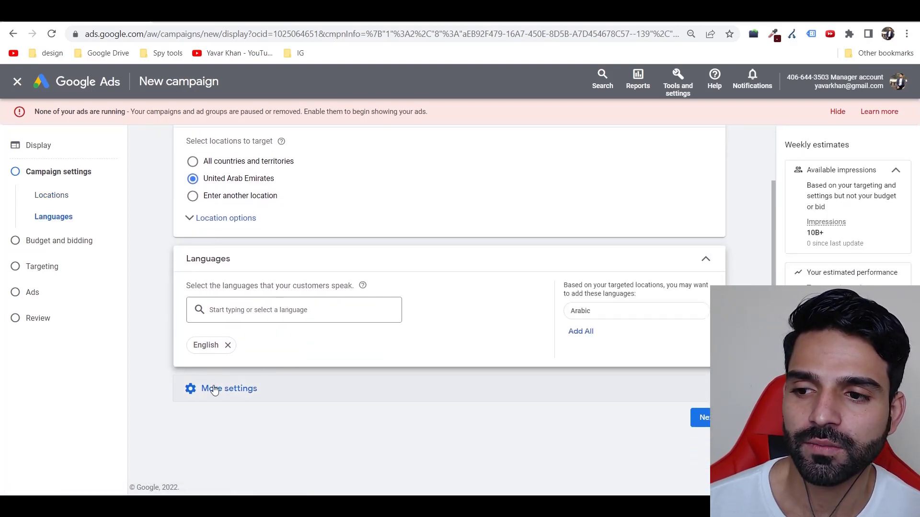
pyautogui.click(229, 389)
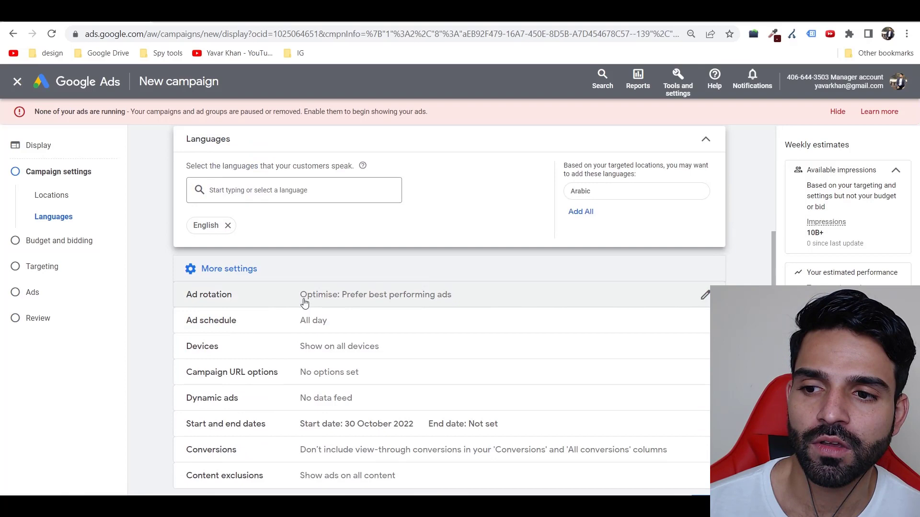
pyautogui.scroll(3)
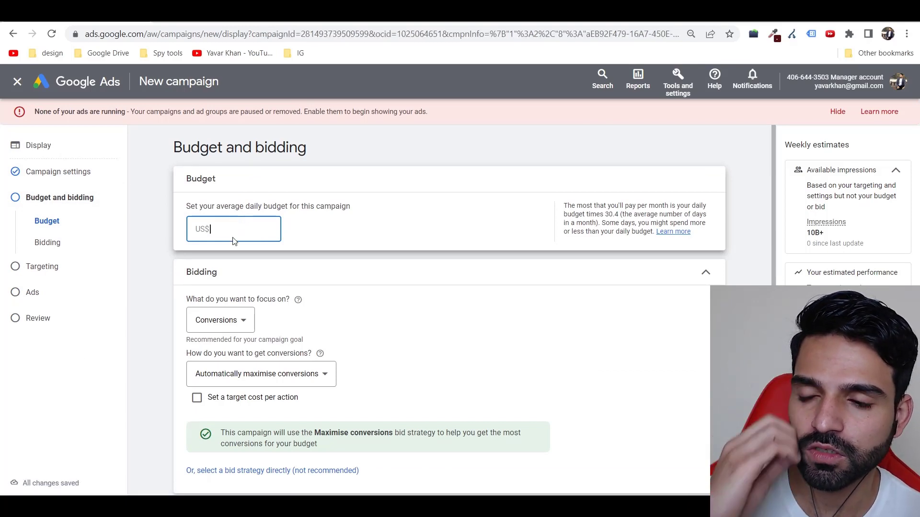
# Enter a $5 daily budget and focus bidding on viewable impressions.
pyautogui.write('5')
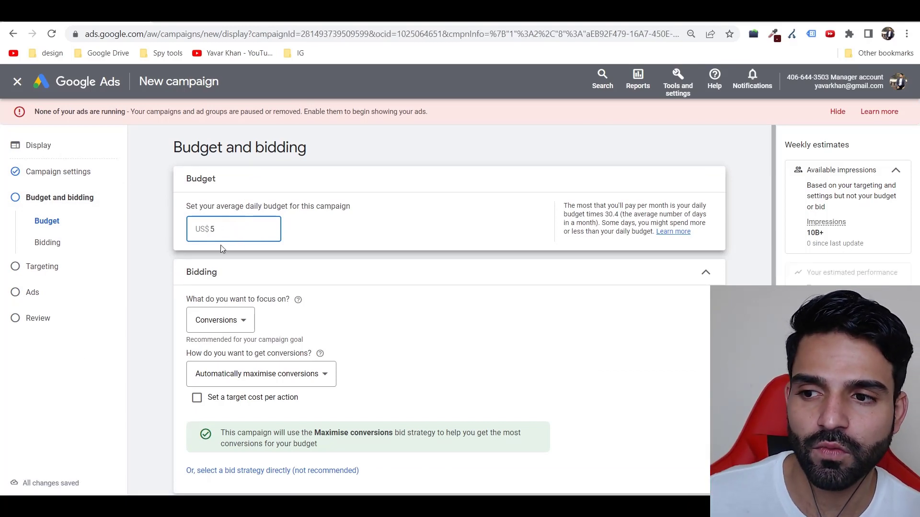
pyautogui.click(220, 319)
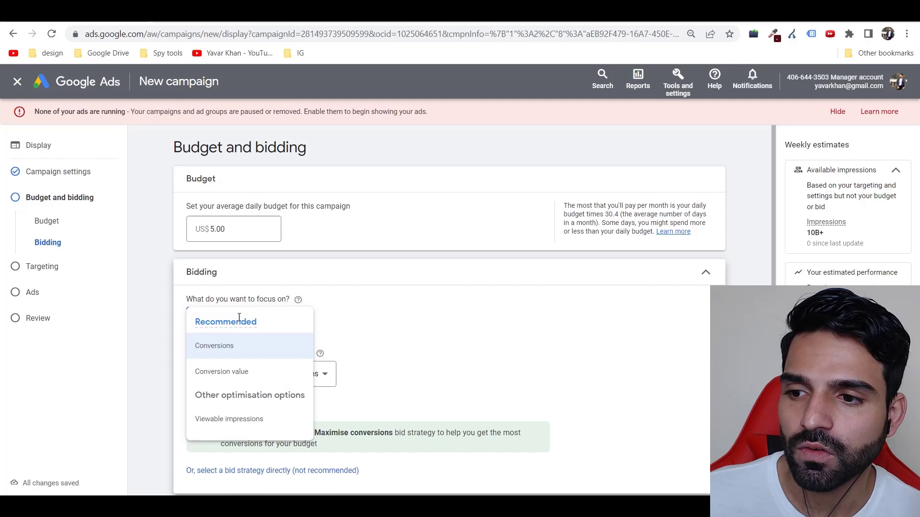
pyautogui.moveTo(236, 352)
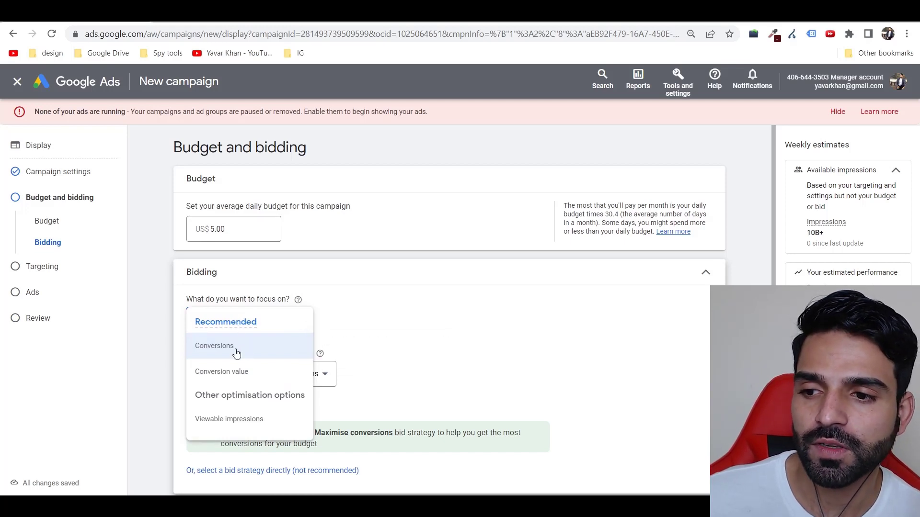
pyautogui.click(221, 371)
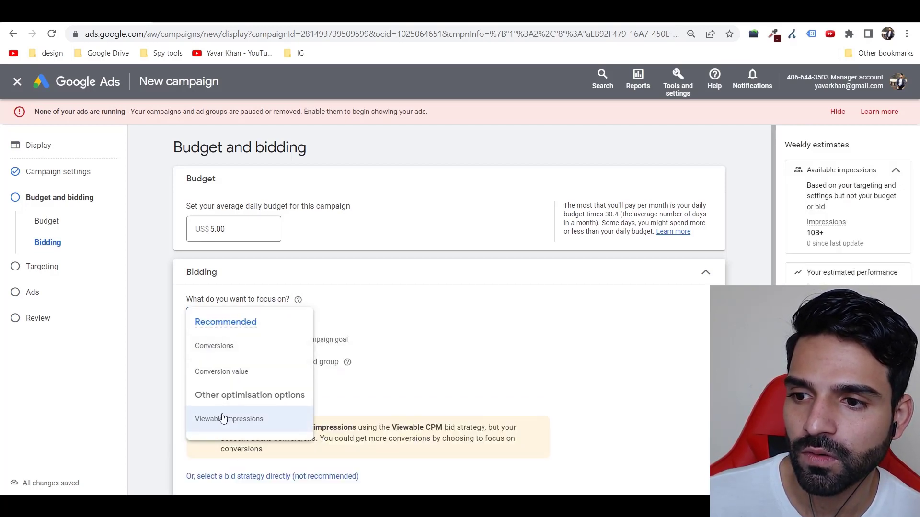
pyautogui.click(229, 419)
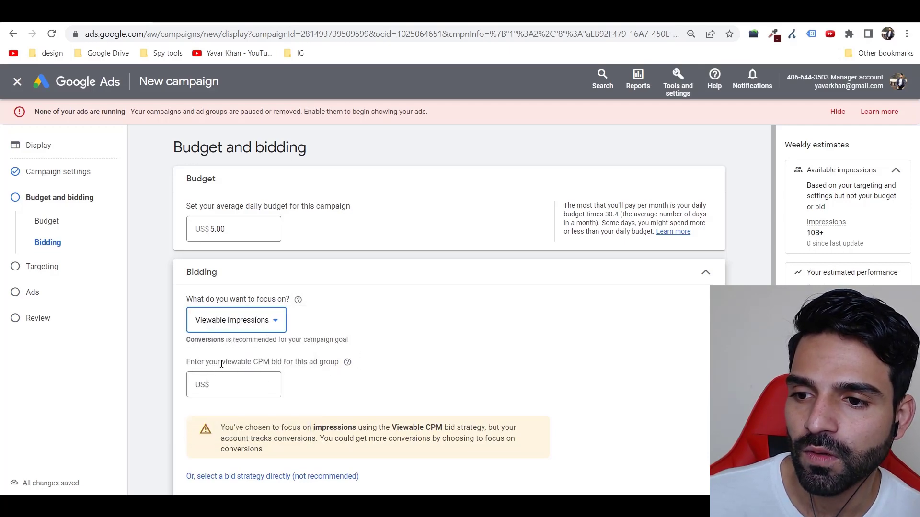
pyautogui.scroll(-3)
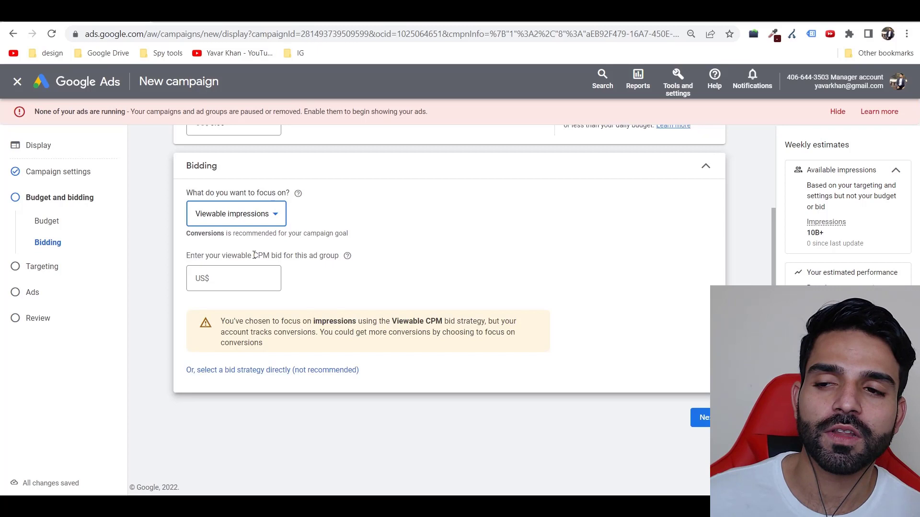
# Set the bid strategy to Viewable CPM, after briefly trying Manual CPC, and enter a $1 bid.
pyautogui.click(233, 278)
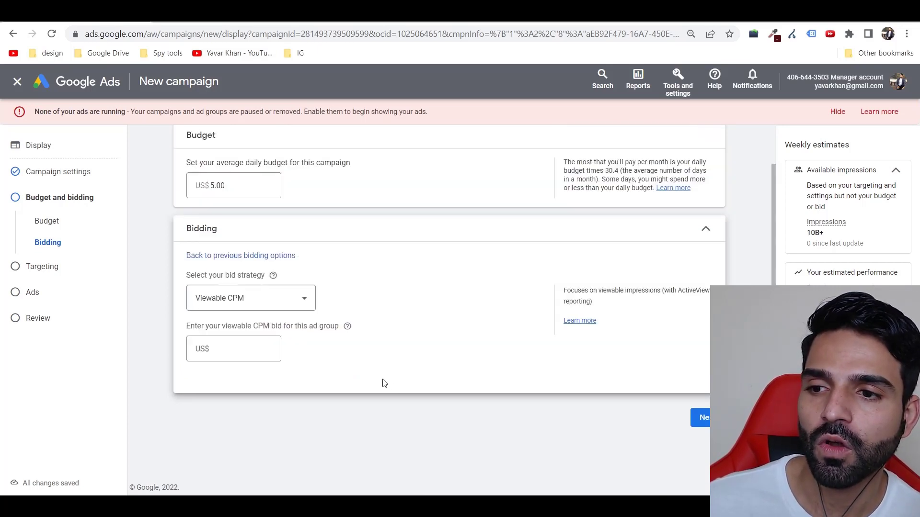
pyautogui.click(251, 298)
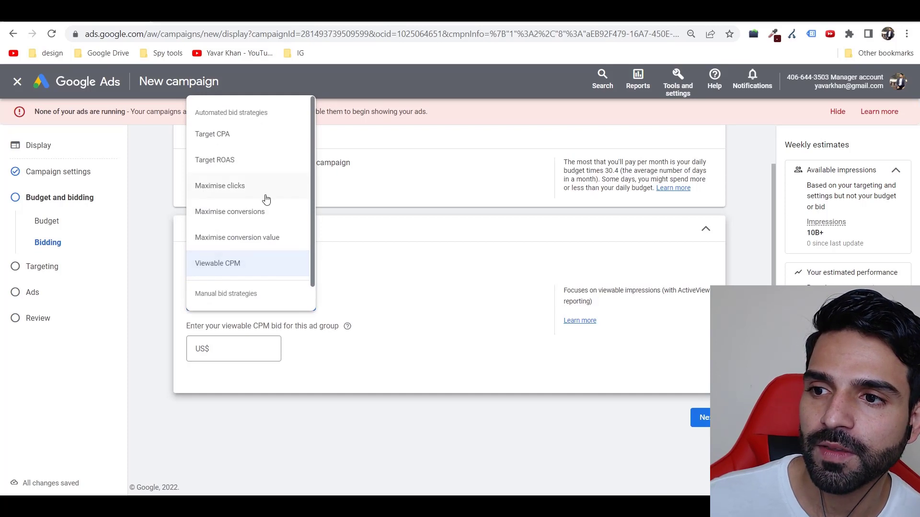
pyautogui.click(218, 263)
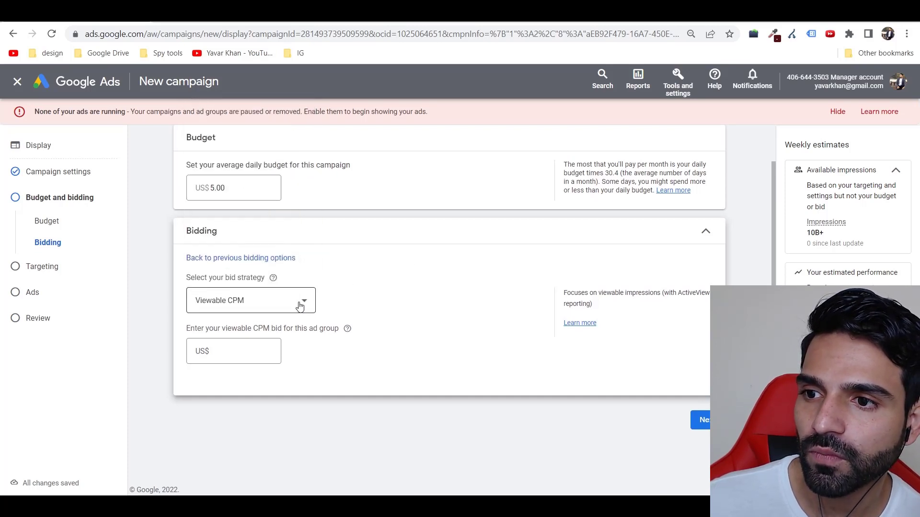
pyautogui.click(250, 301)
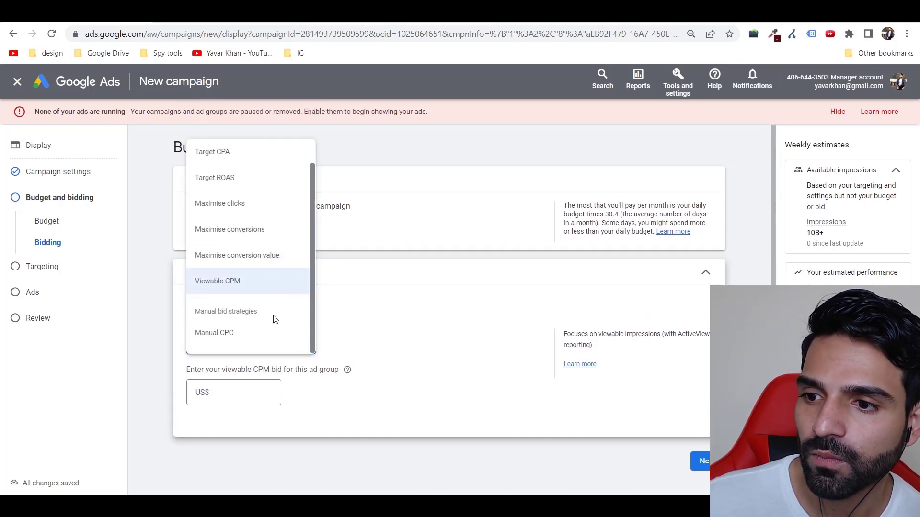
pyautogui.click(214, 332)
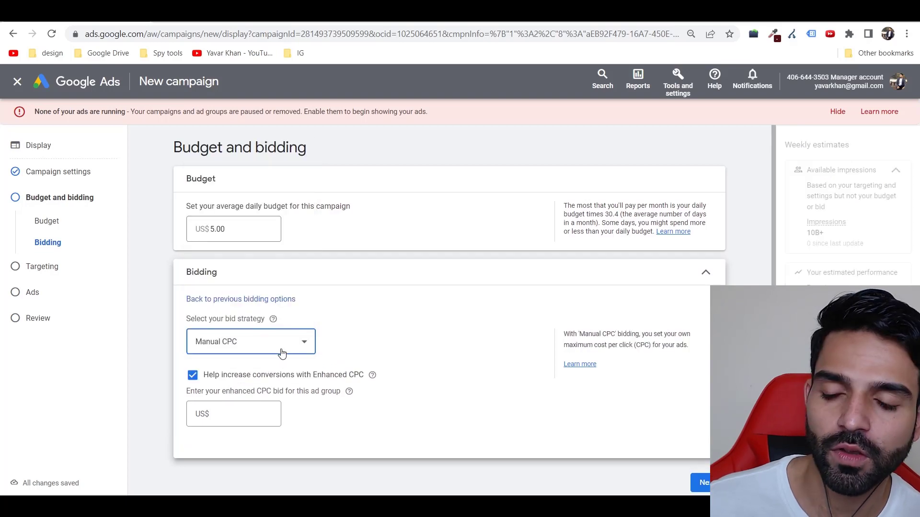
pyautogui.moveTo(277, 357)
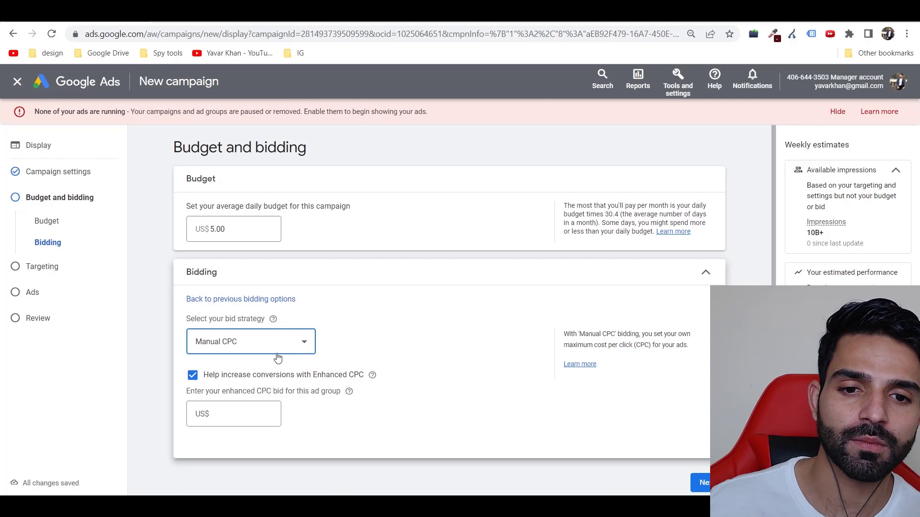
pyautogui.click(251, 342)
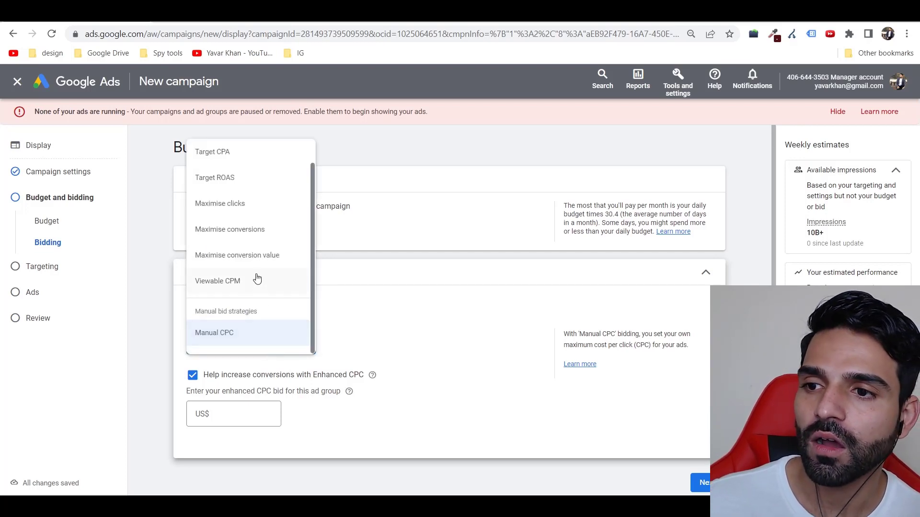
pyautogui.scroll(3)
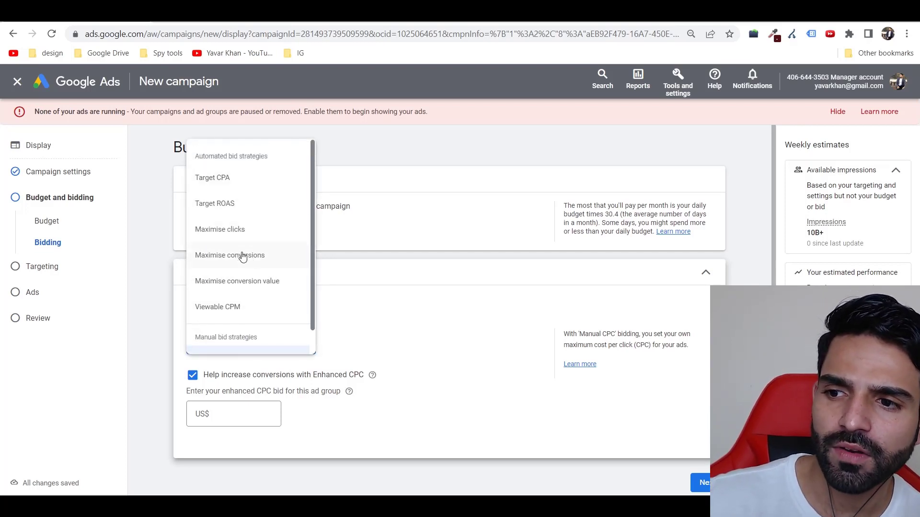
pyautogui.moveTo(246, 311)
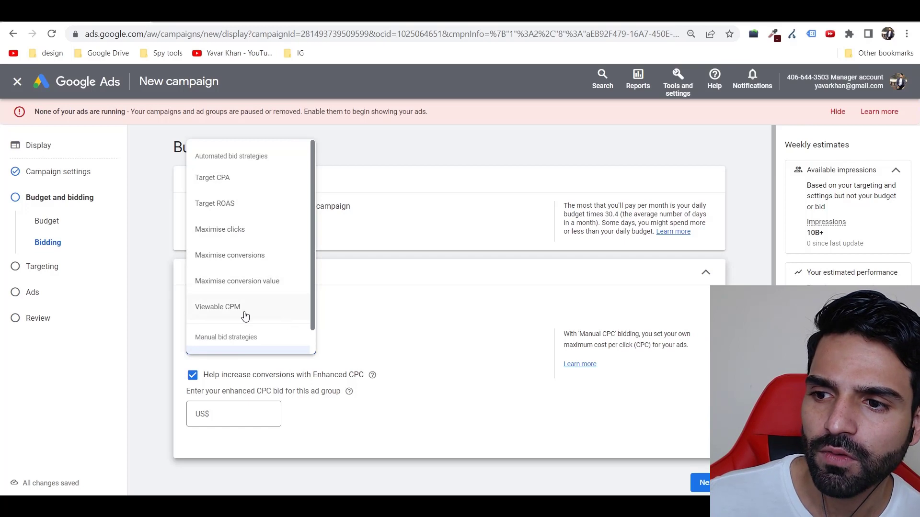
pyautogui.click(217, 307)
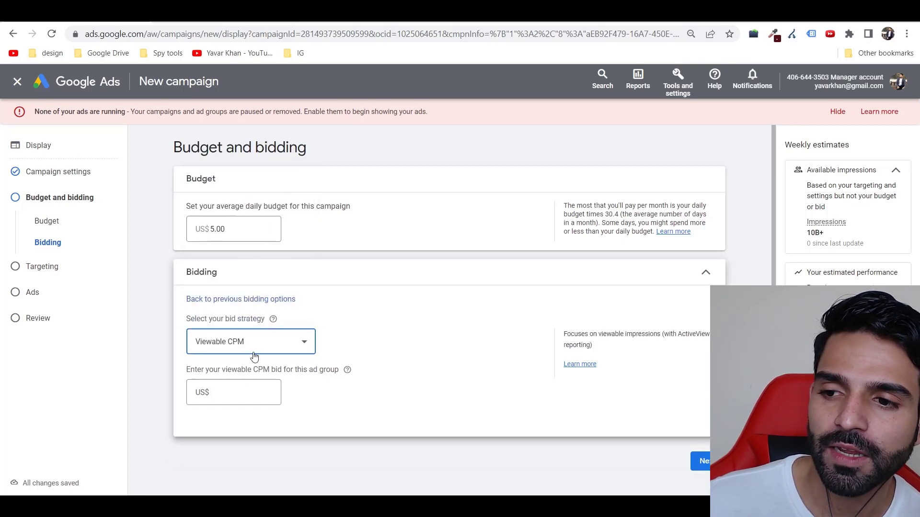
pyautogui.moveTo(271, 374)
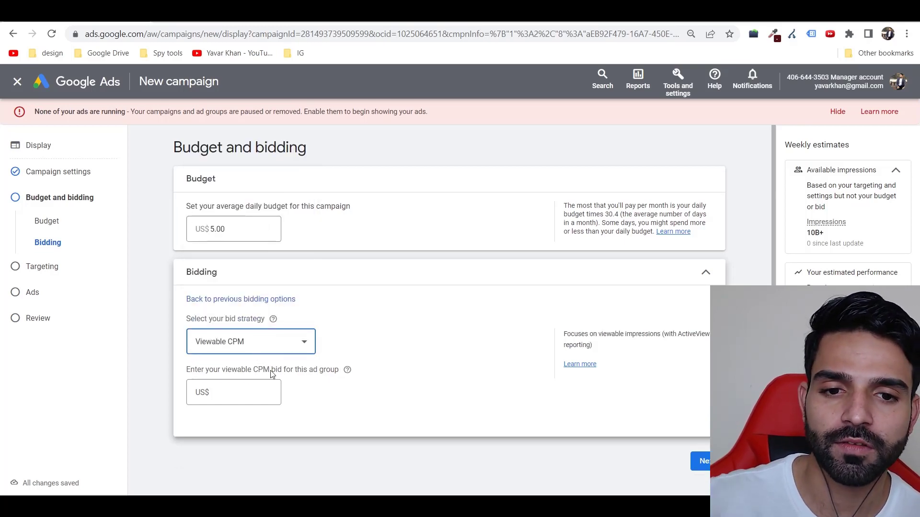
pyautogui.click(233, 392)
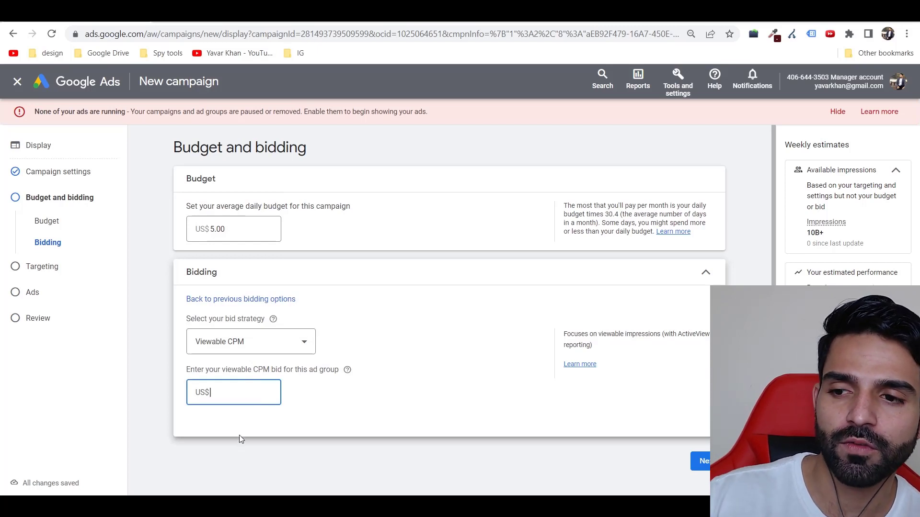
pyautogui.write('1')
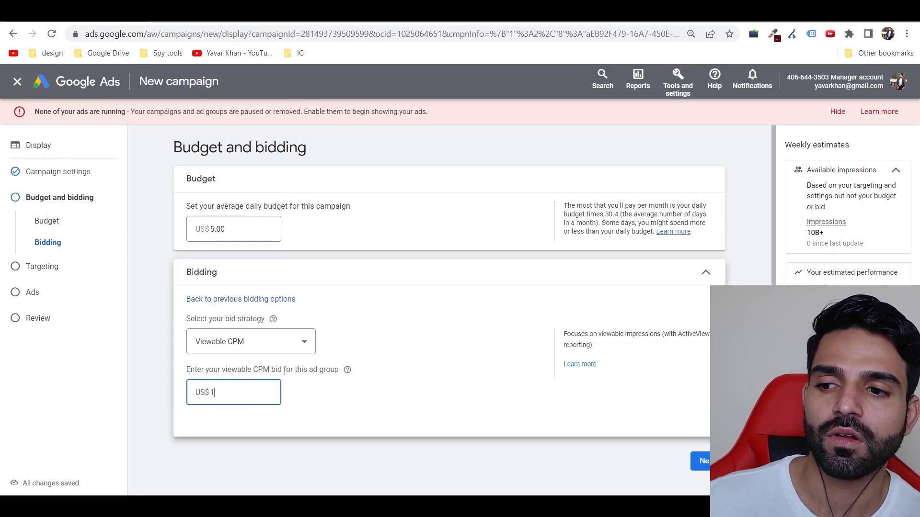
pyautogui.moveTo(470, 372)
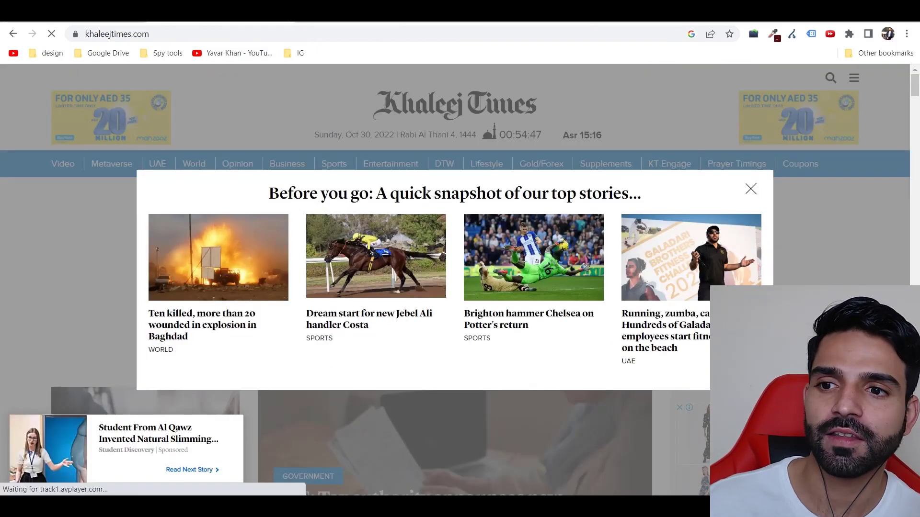
# Close the 'Before you go' popup on Khaleej Times to reveal a banner ad.
pyautogui.click(750, 189)
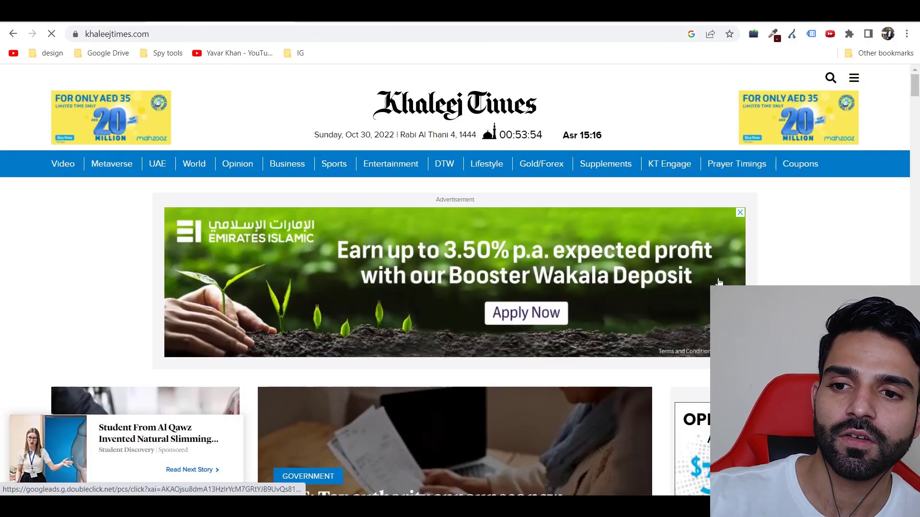
pyautogui.moveTo(399, 264)
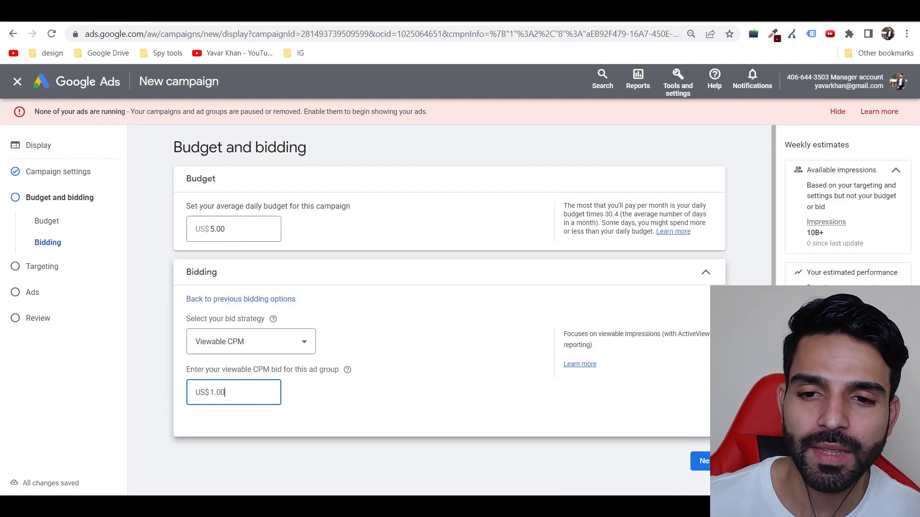
# Save bidding, browse Beauty & Wellness and Food & Dining segments, and finish with none added.
pyautogui.click(704, 461)
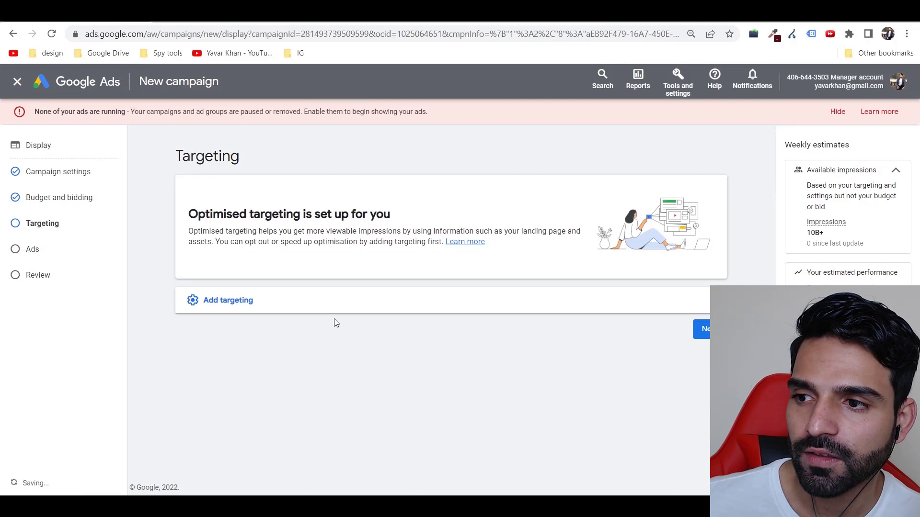
pyautogui.click(227, 299)
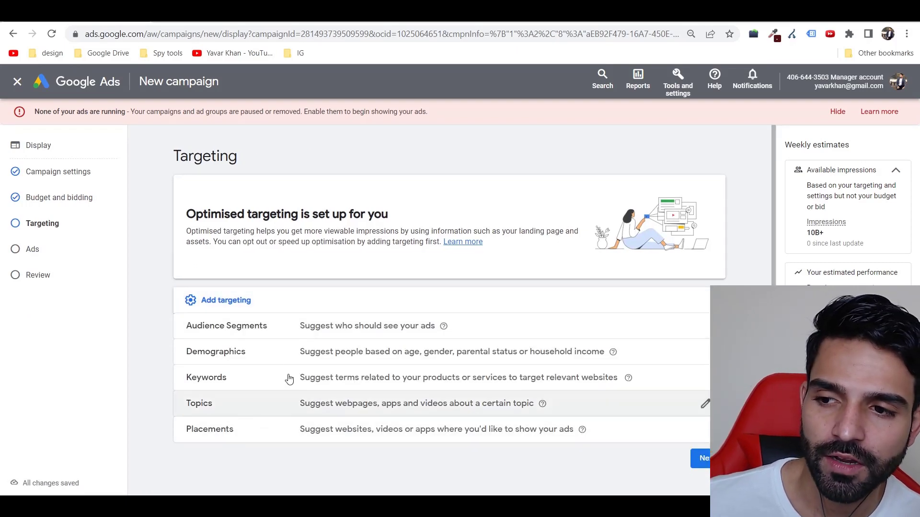
pyautogui.click(226, 326)
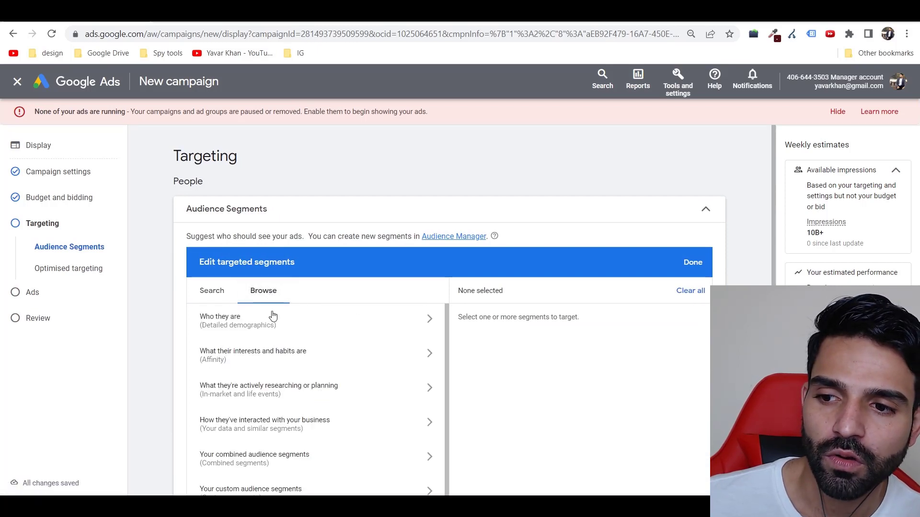
pyautogui.click(253, 355)
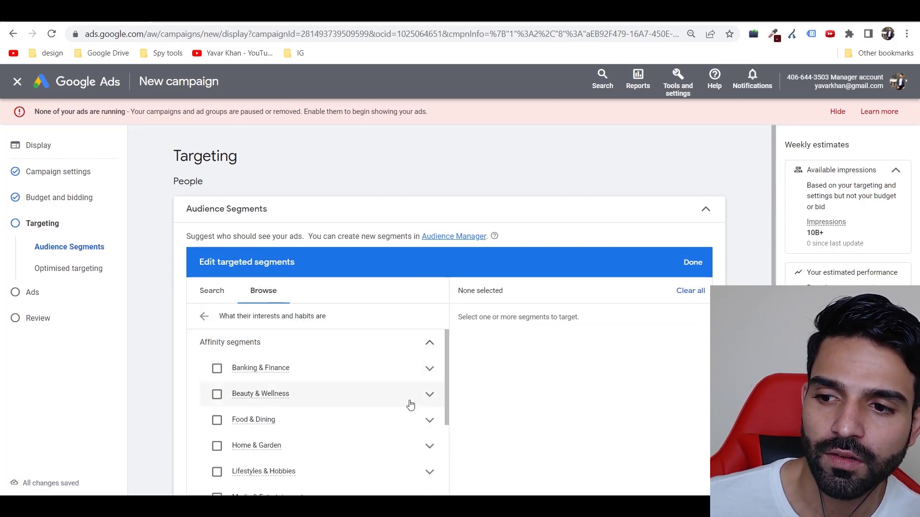
pyautogui.click(429, 394)
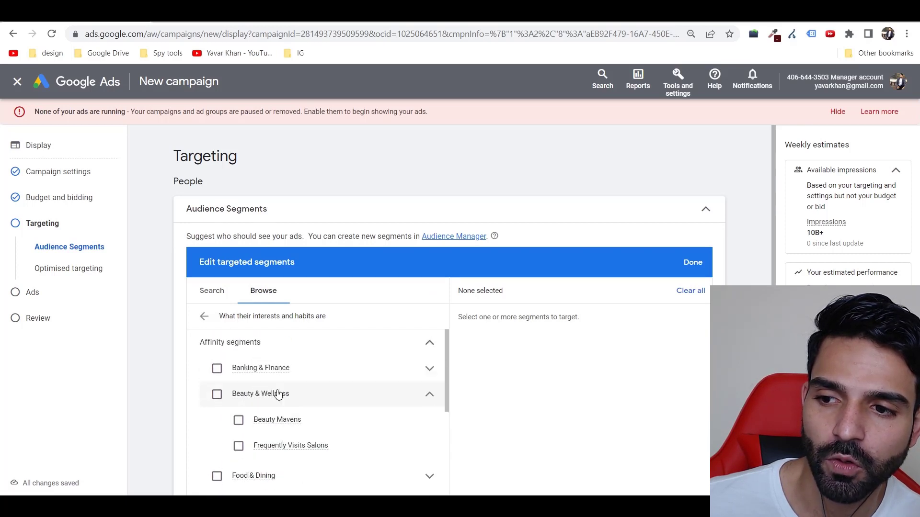
pyautogui.scroll(-3)
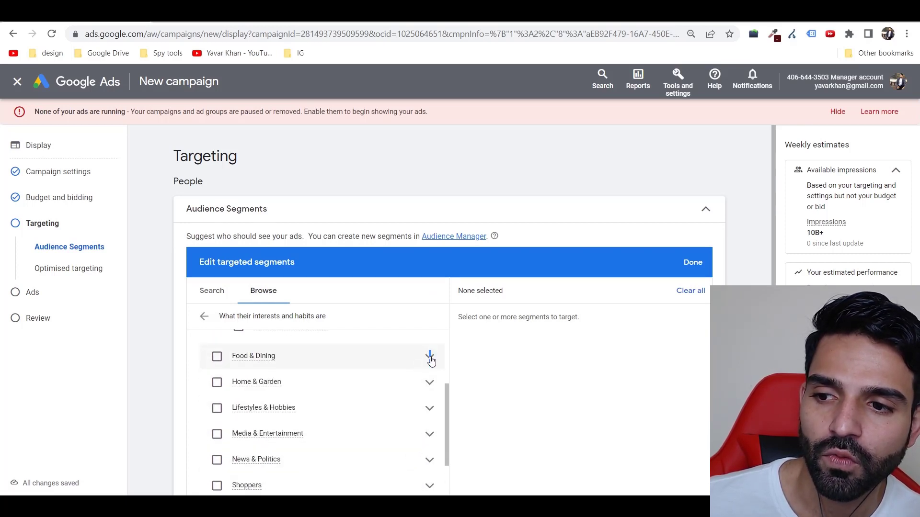
pyautogui.click(429, 356)
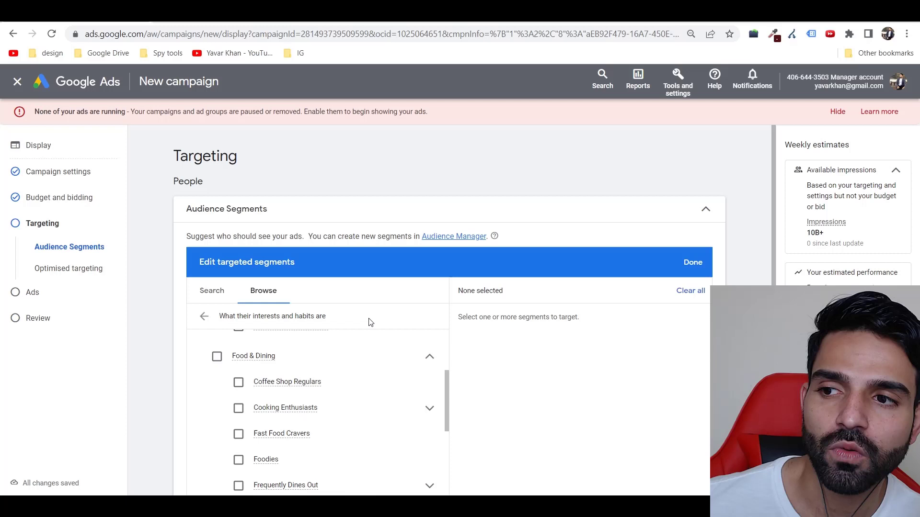
pyautogui.click(692, 262)
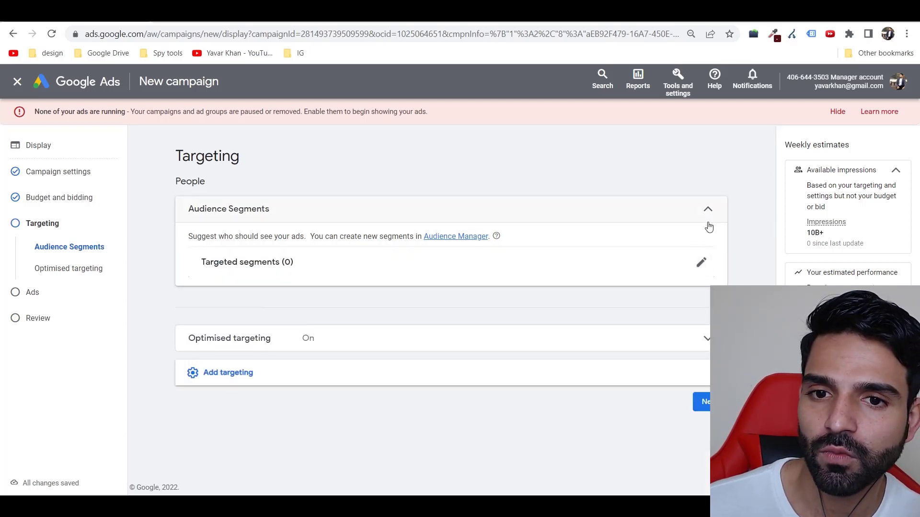
pyautogui.click(708, 209)
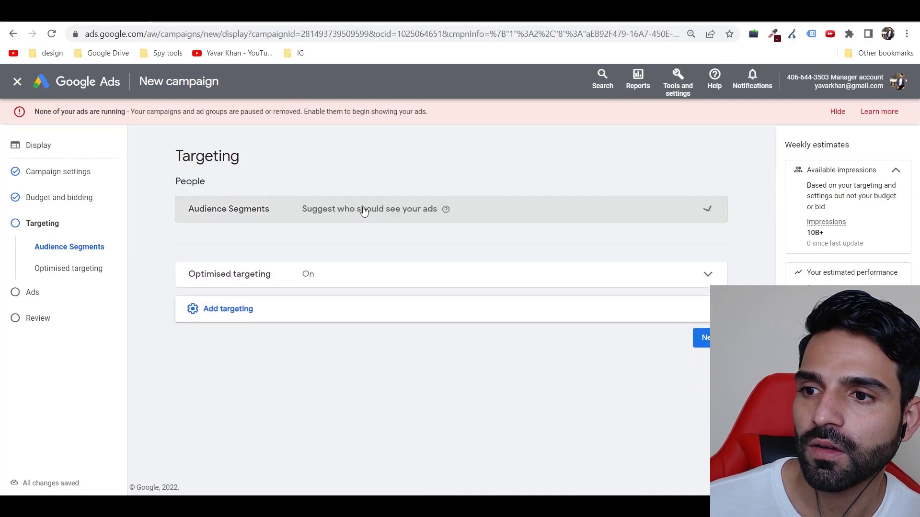
# Add Demographics targeting and uncheck Female and Unknown so only males remain.
pyautogui.click(225, 309)
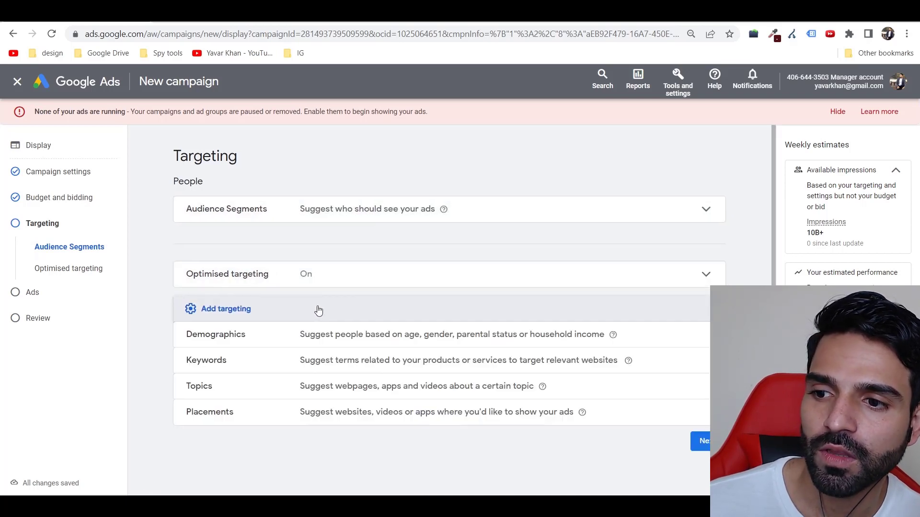
pyautogui.click(215, 335)
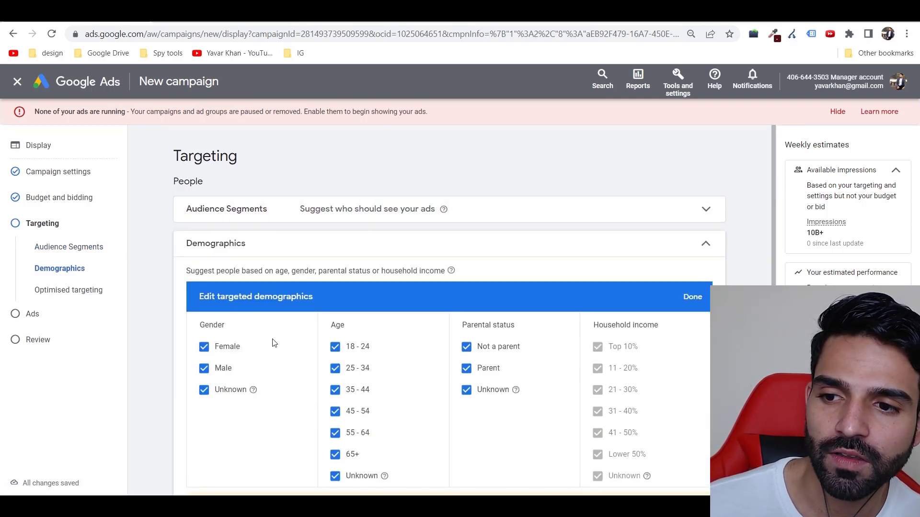
pyautogui.click(204, 347)
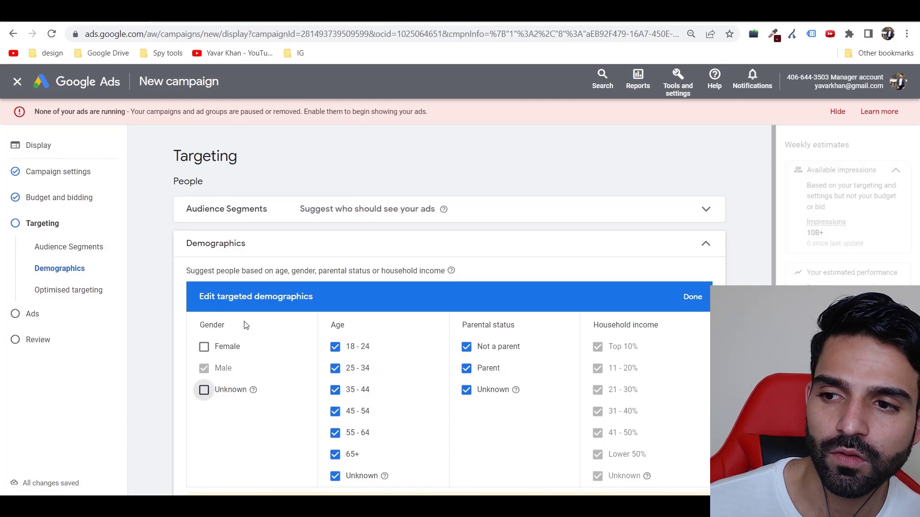
pyautogui.scroll(-3)
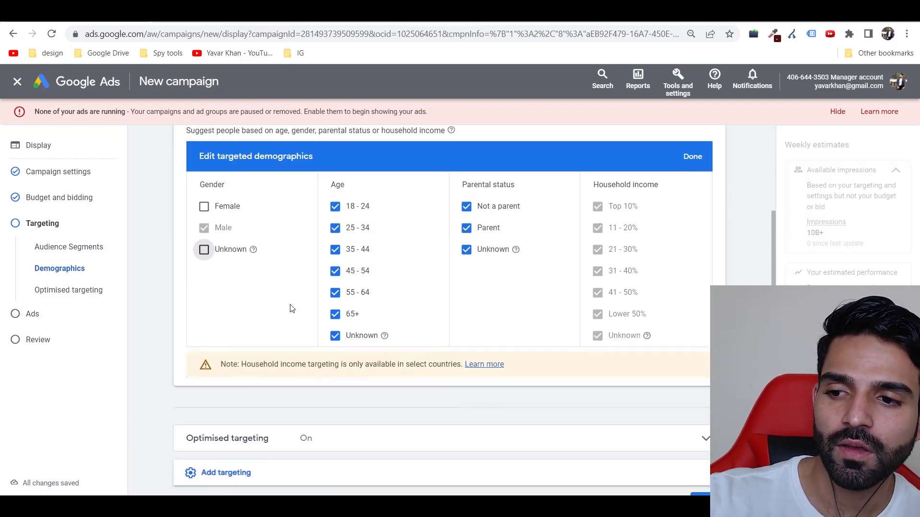
pyautogui.scroll(3)
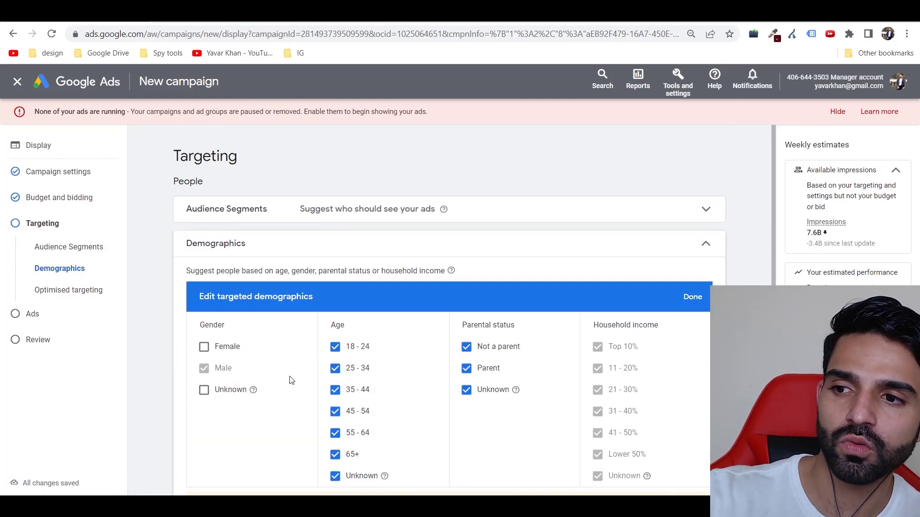
pyautogui.scroll(-3)
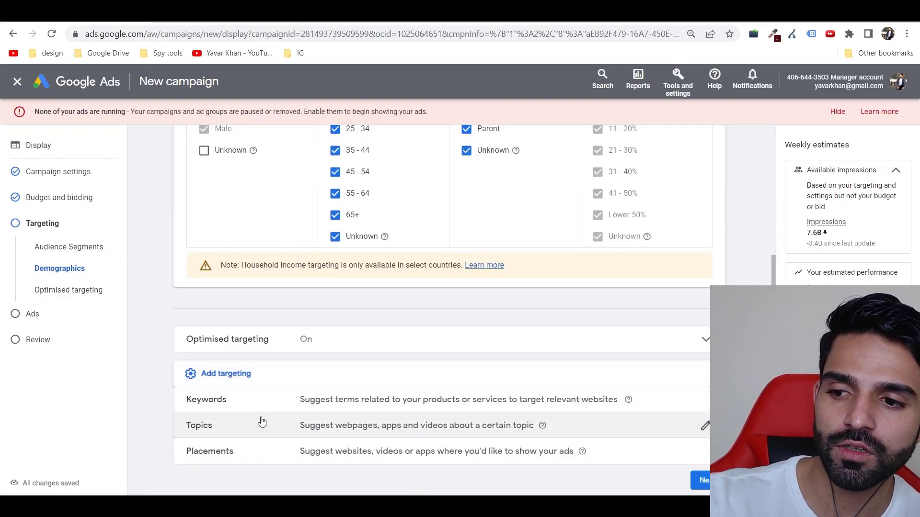
# Add keyword targeting to the Display-1 campaign.
pyautogui.click(206, 400)
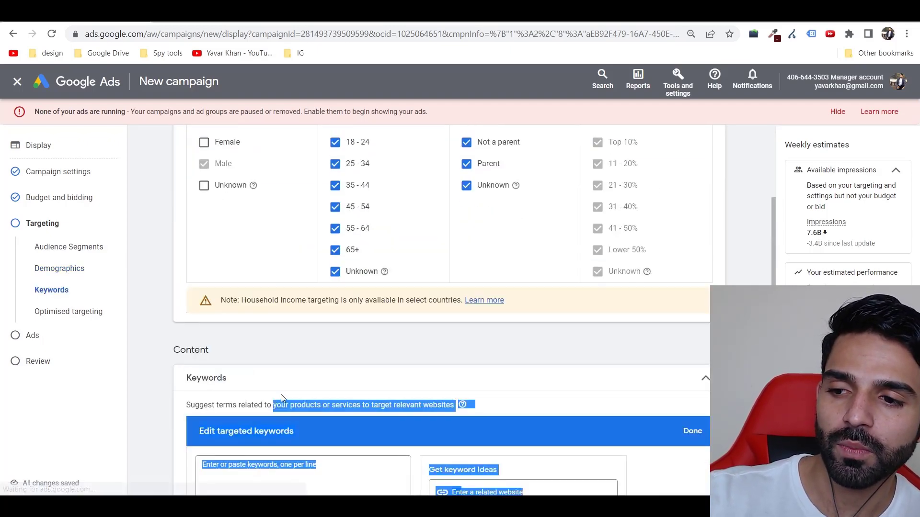
pyautogui.scroll(-3)
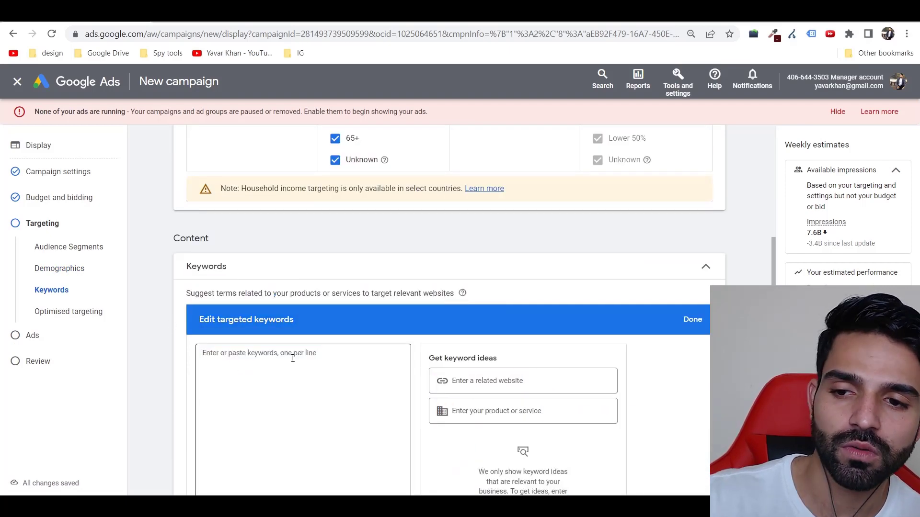
pyautogui.scroll(-3)
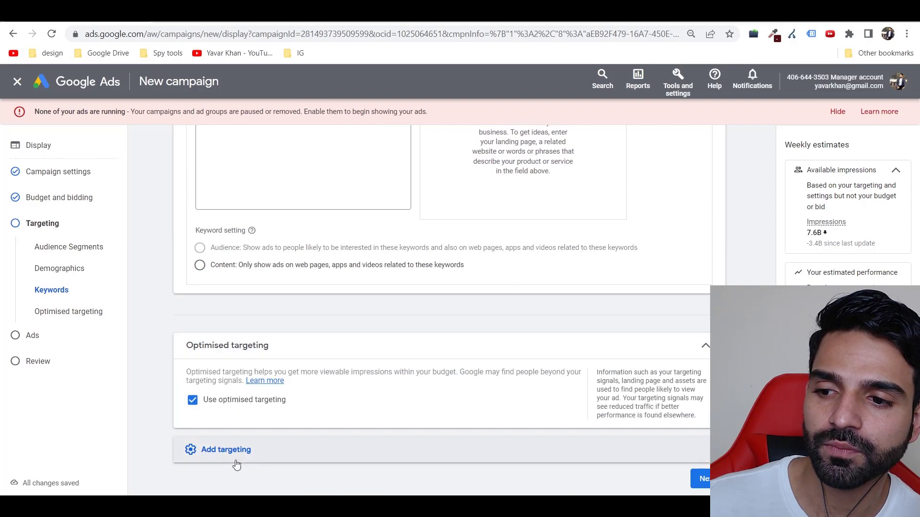
# Add topic targeting and browse the topic categories without selecting any.
pyautogui.click(225, 450)
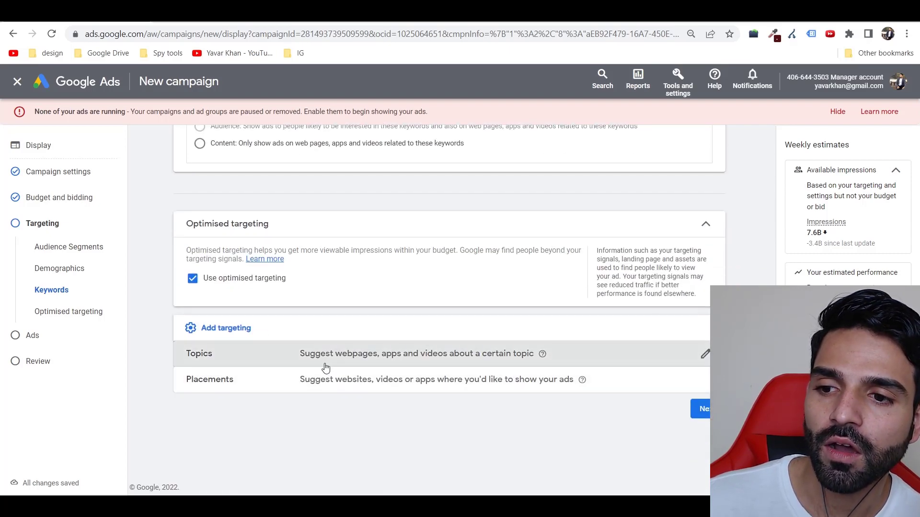
pyautogui.click(705, 354)
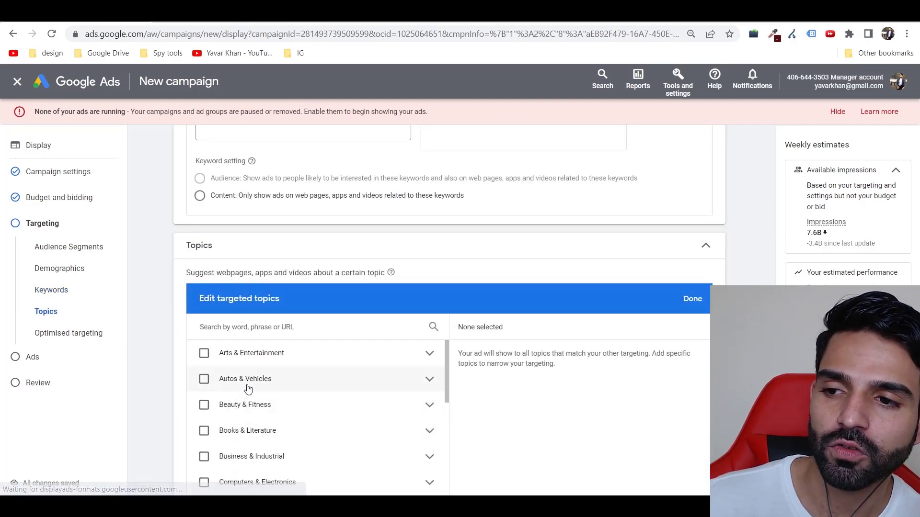
pyautogui.scroll(3)
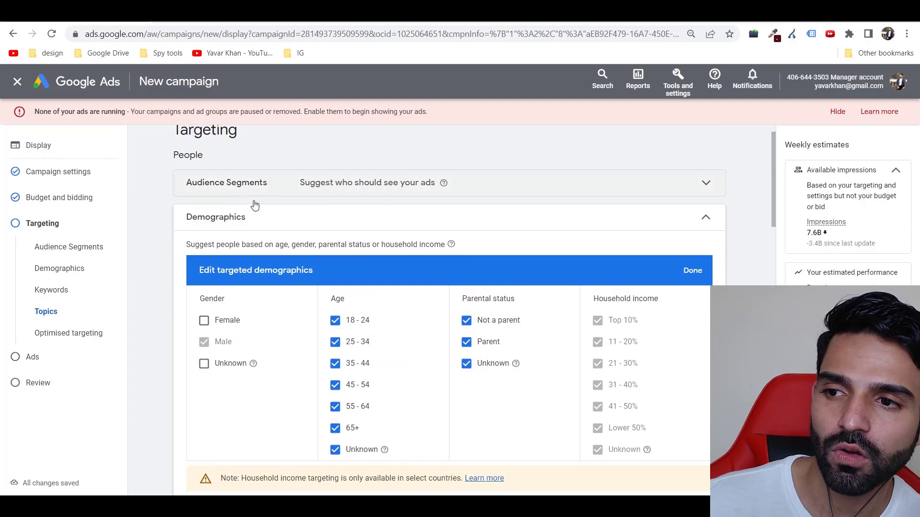
pyautogui.scroll(-3)
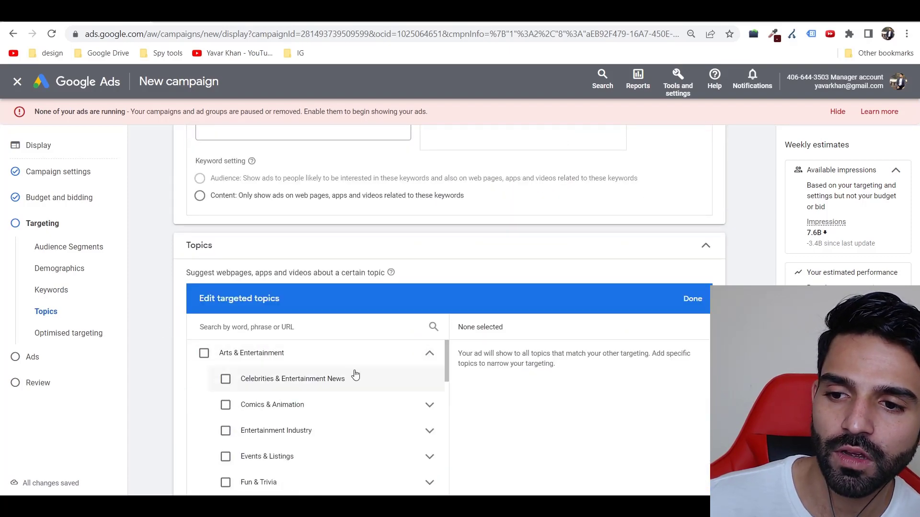
pyautogui.scroll(-3)
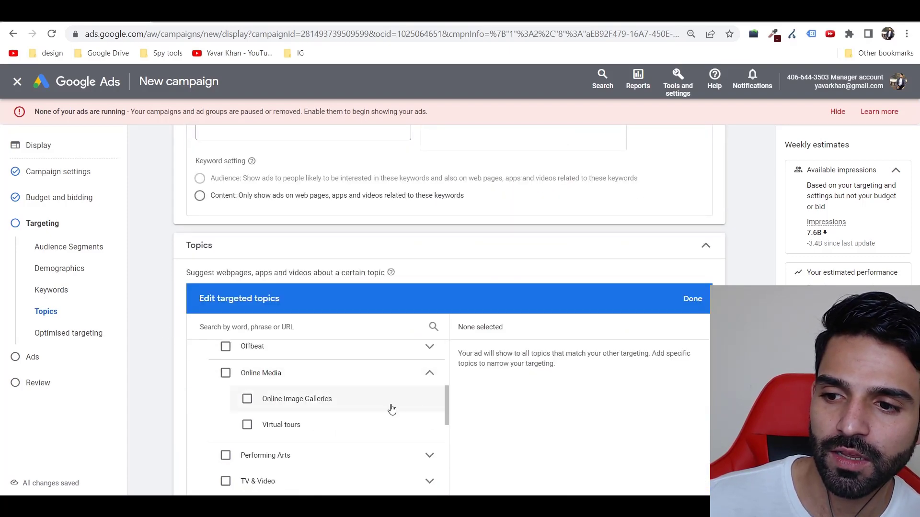
pyautogui.scroll(-3)
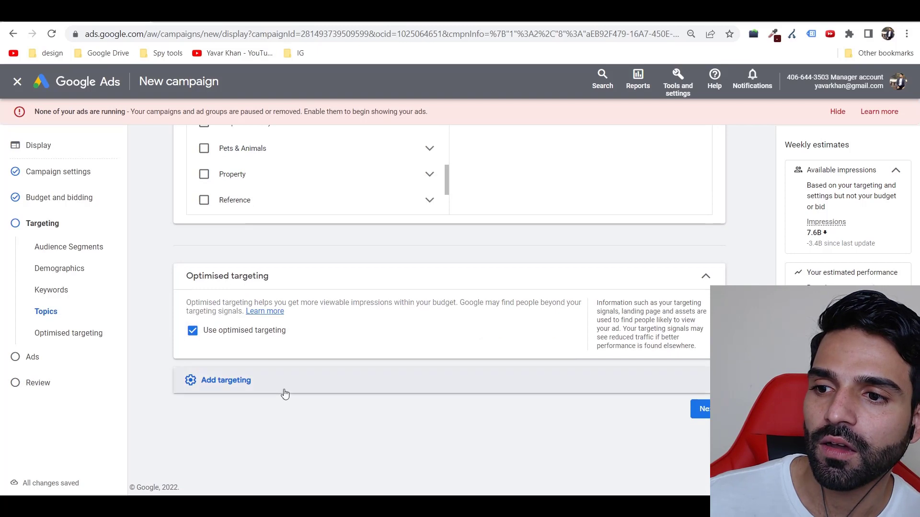
# Add placement targeting, view the Enter and Browse options, and pick no placements.
pyautogui.click(225, 380)
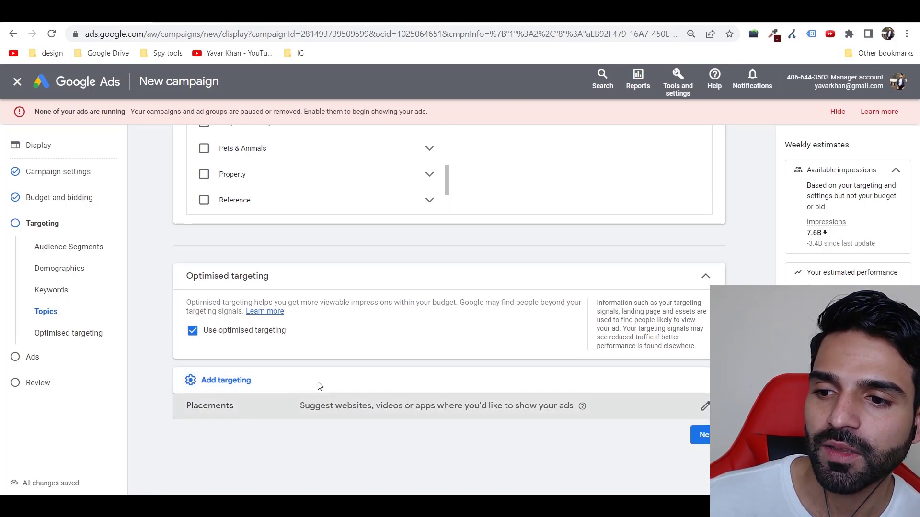
pyautogui.click(704, 405)
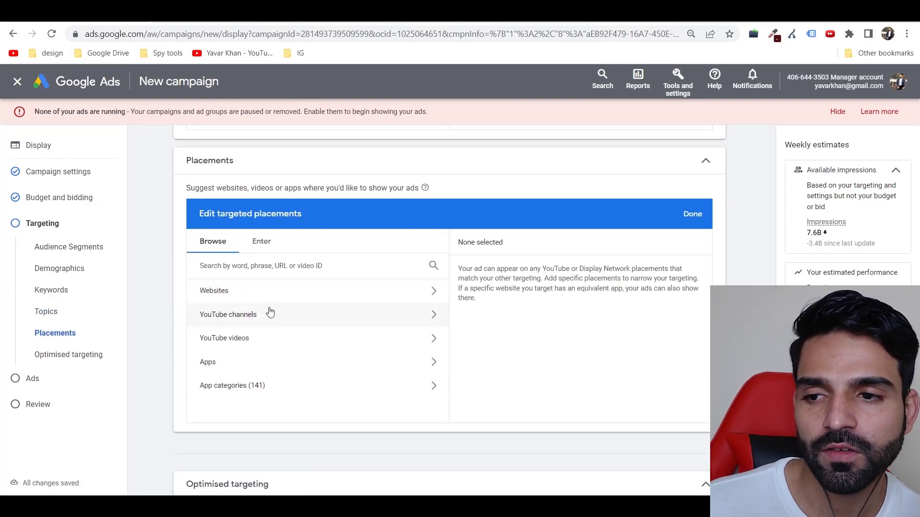
pyautogui.click(261, 241)
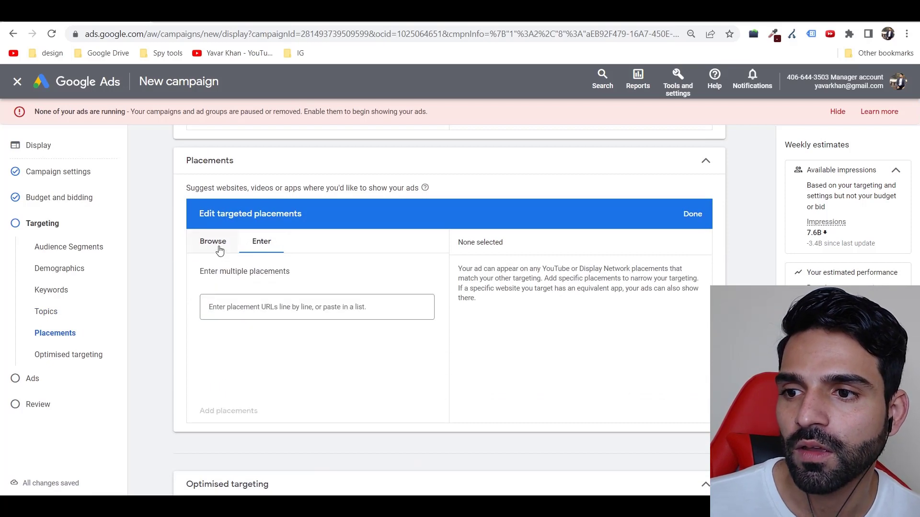
pyautogui.click(212, 241)
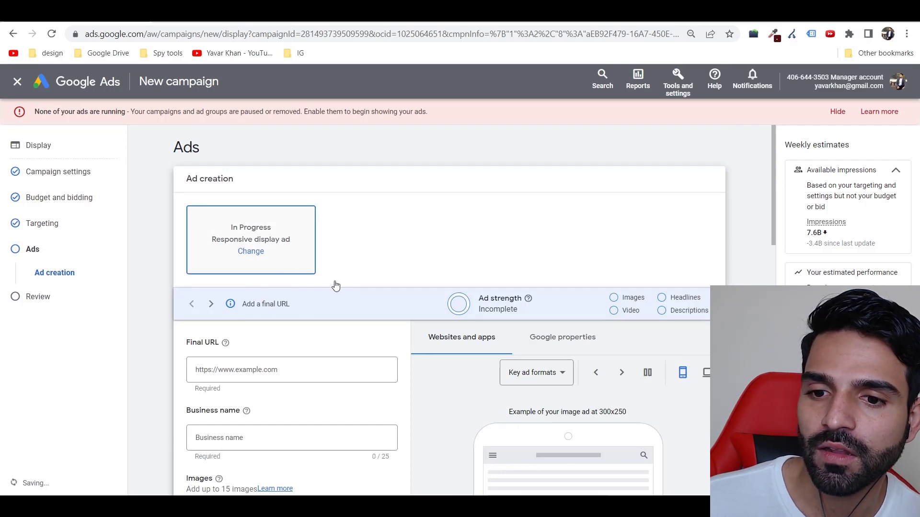
# Search free stock images for 'money' and pick the banknotes and woman-holding-cash images in both crops.
pyautogui.scroll(-3)
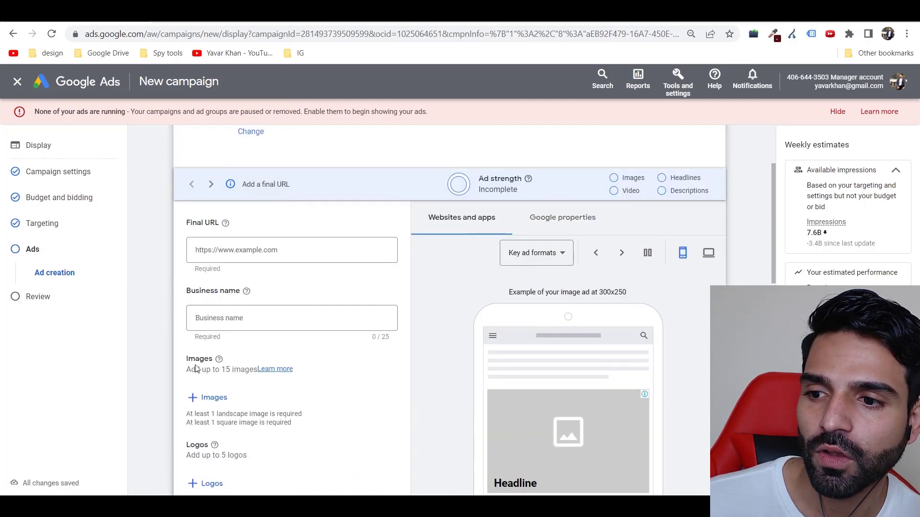
pyautogui.click(210, 397)
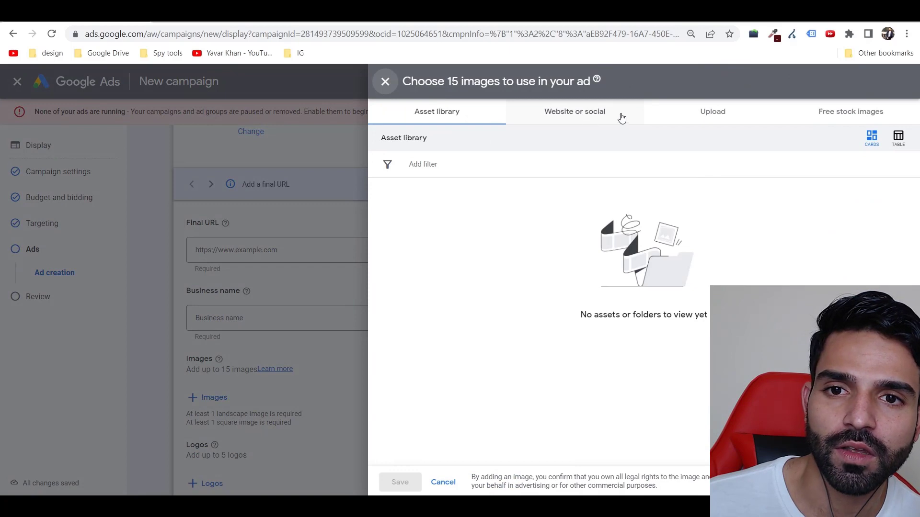
pyautogui.click(851, 111)
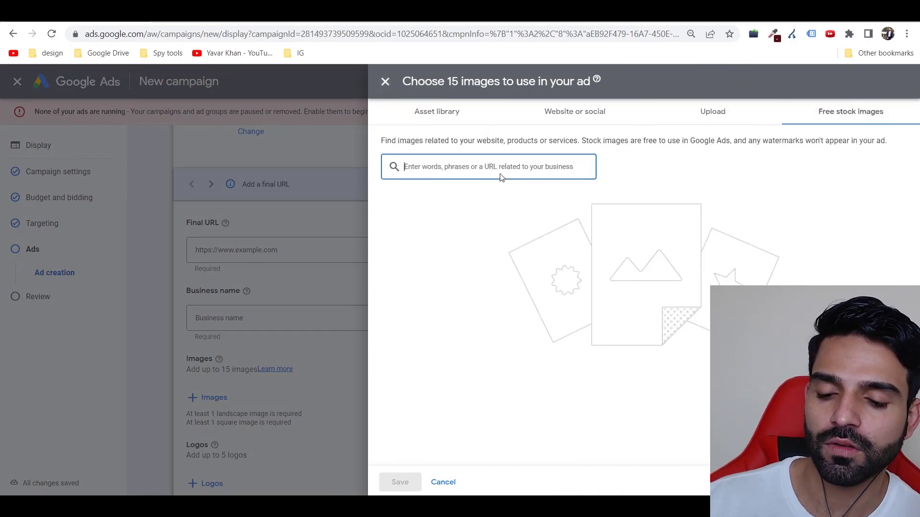
pyautogui.write('mon')
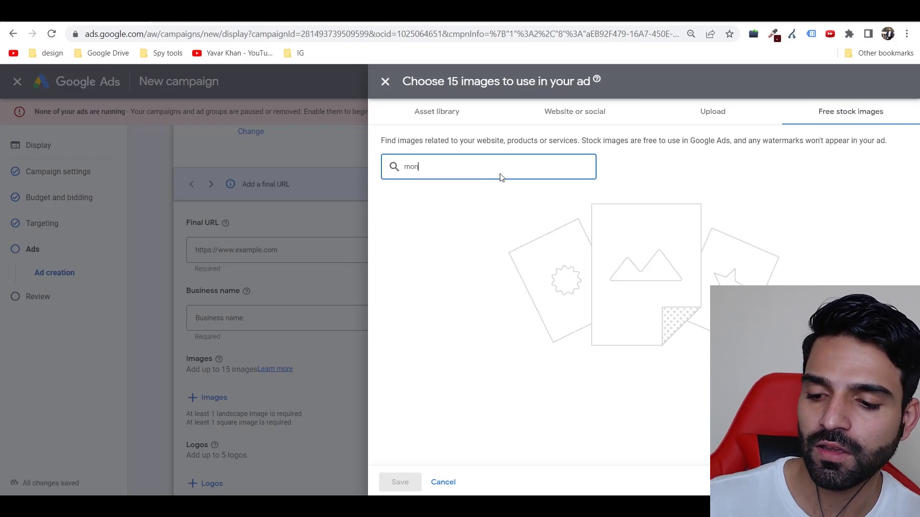
pyautogui.write('ey')
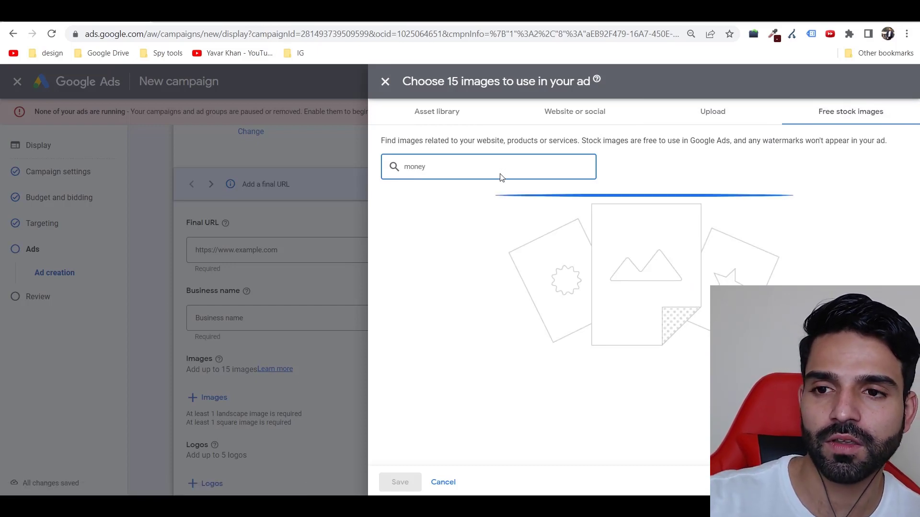
pyautogui.press('Return')
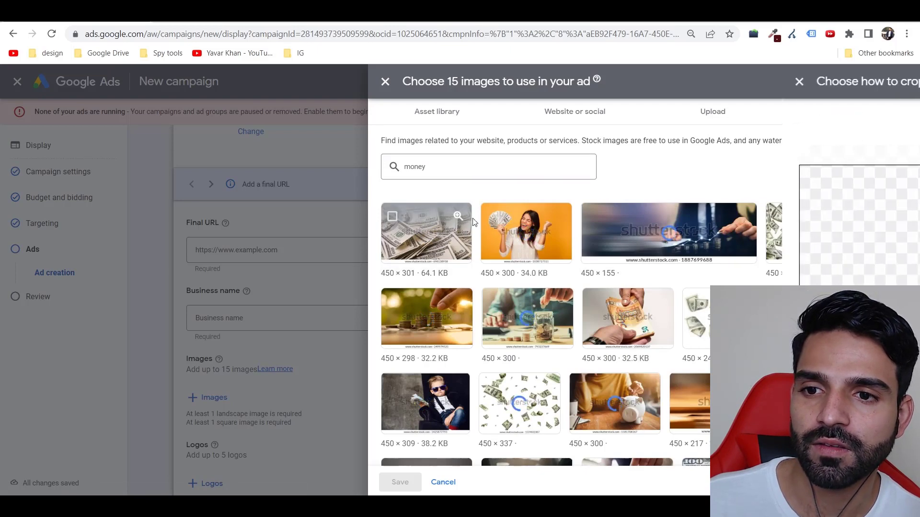
pyautogui.click(426, 231)
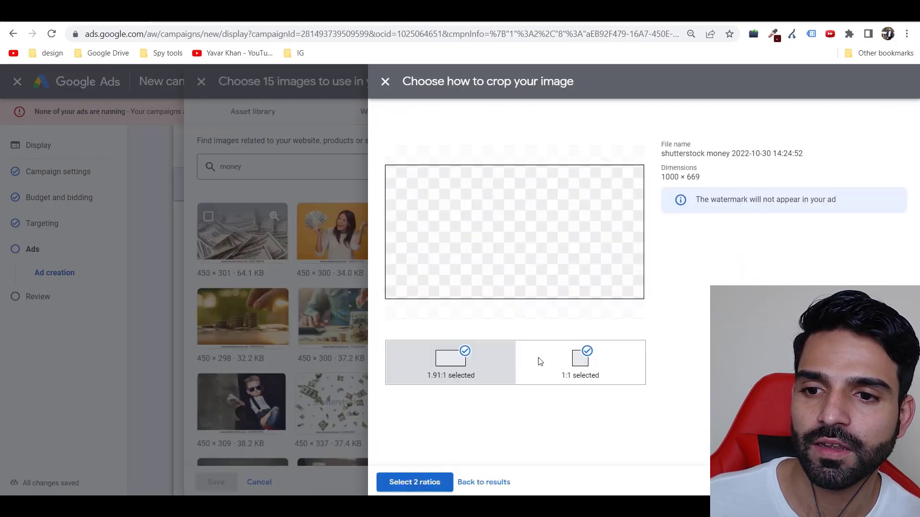
pyautogui.click(413, 483)
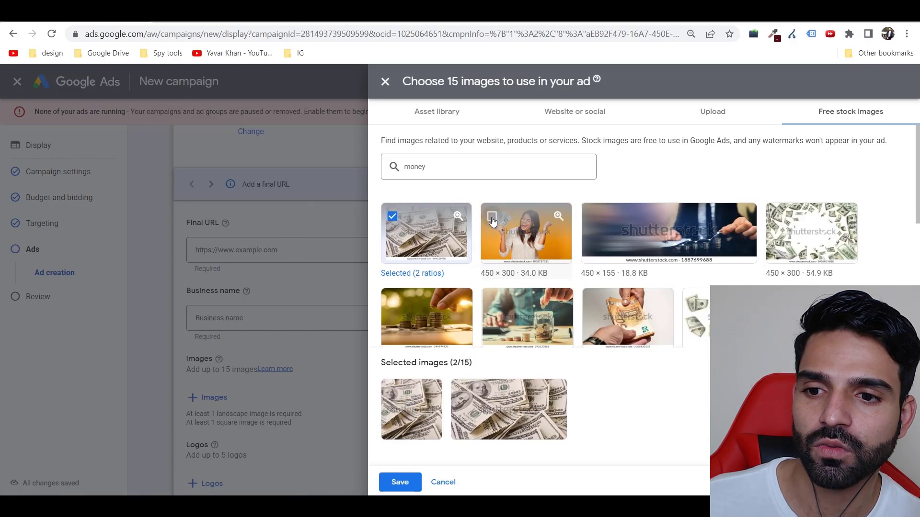
pyautogui.click(525, 232)
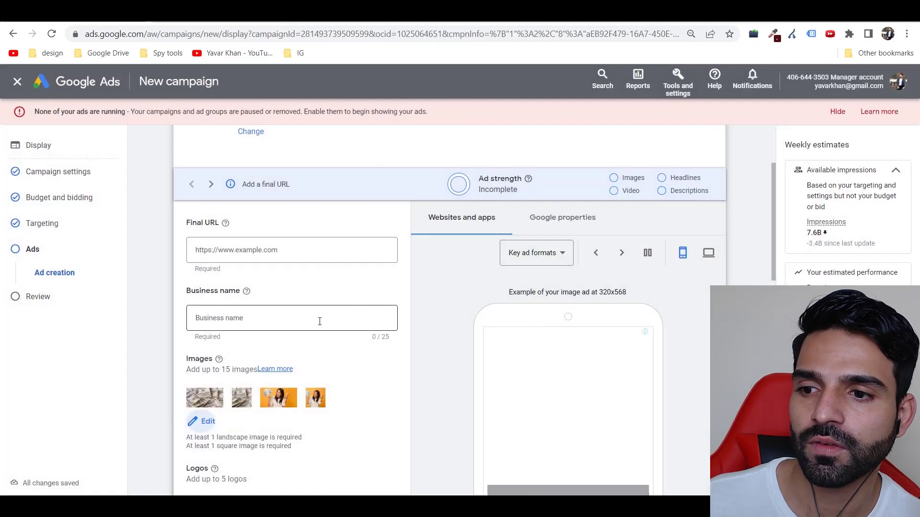
# Enter 'Yavar' as the ad's final URL and review the ad fields.
pyautogui.click(621, 253)
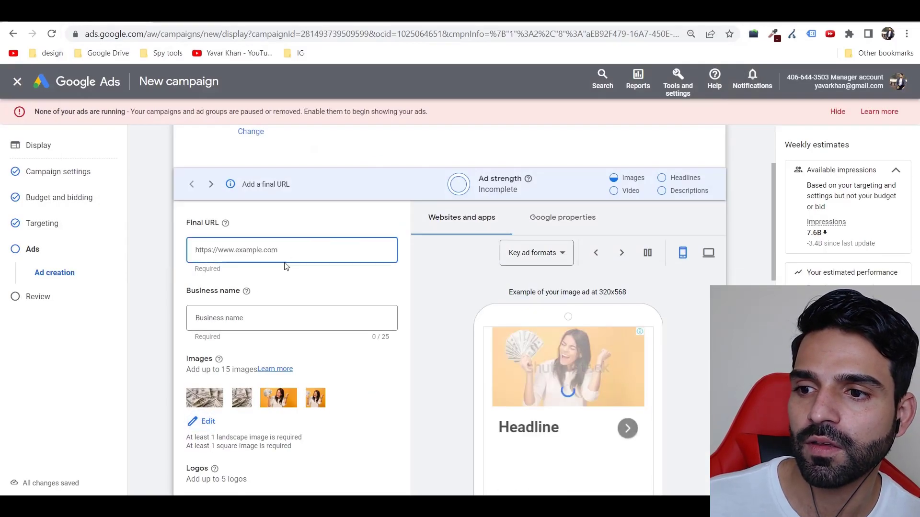
pyautogui.write('Yav')
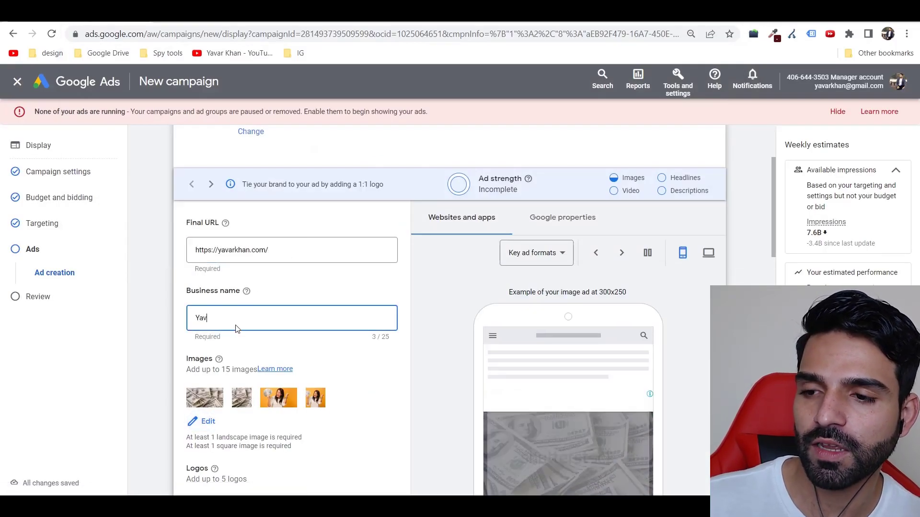
pyautogui.write('ar')
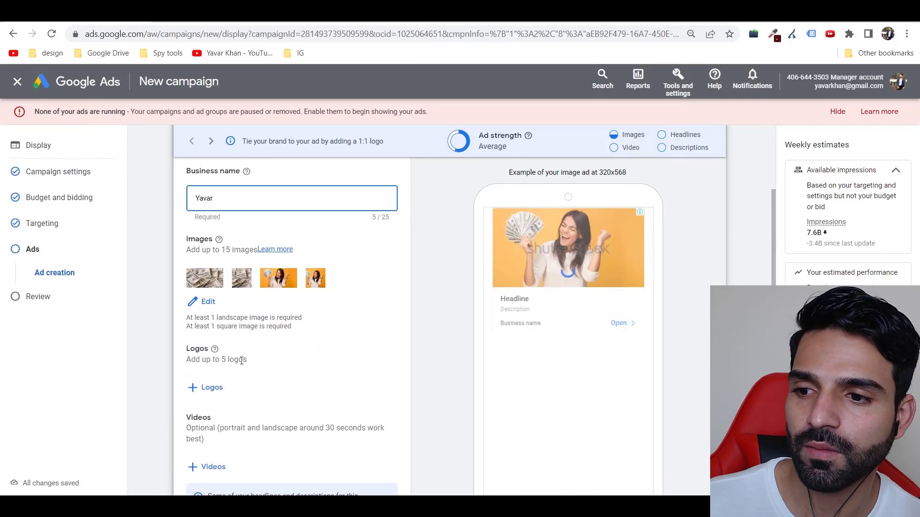
pyautogui.scroll(-3)
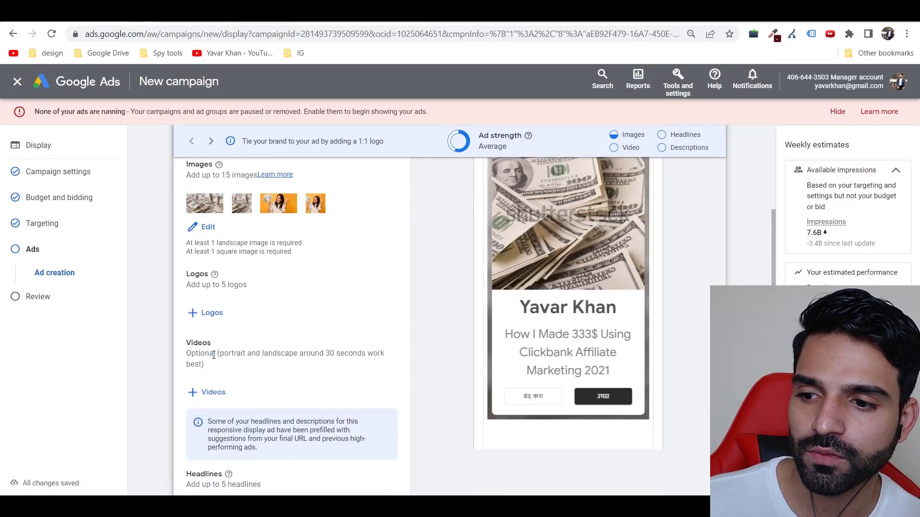
pyautogui.scroll(-3)
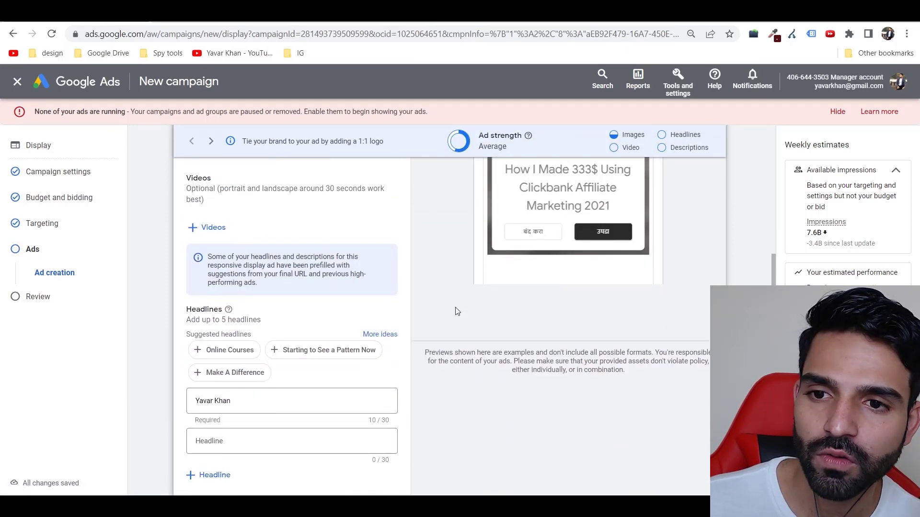
pyautogui.scroll(-3)
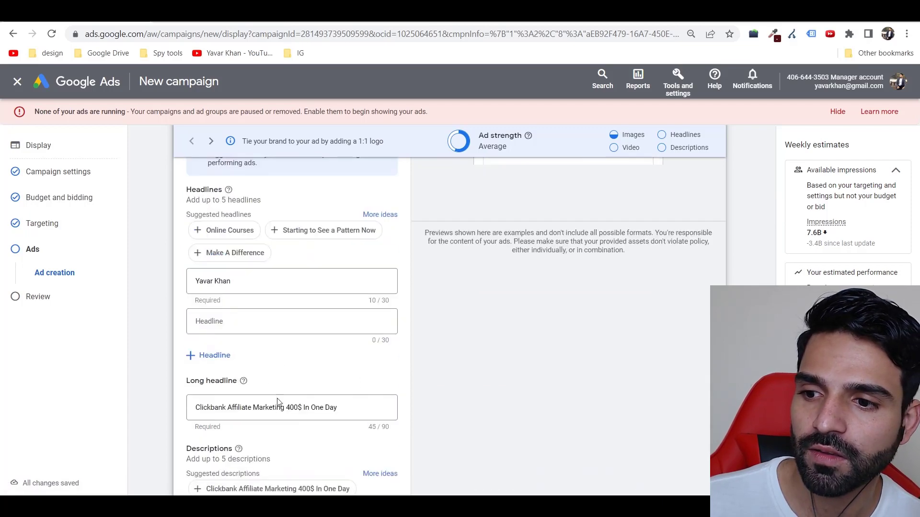
pyautogui.scroll(-3)
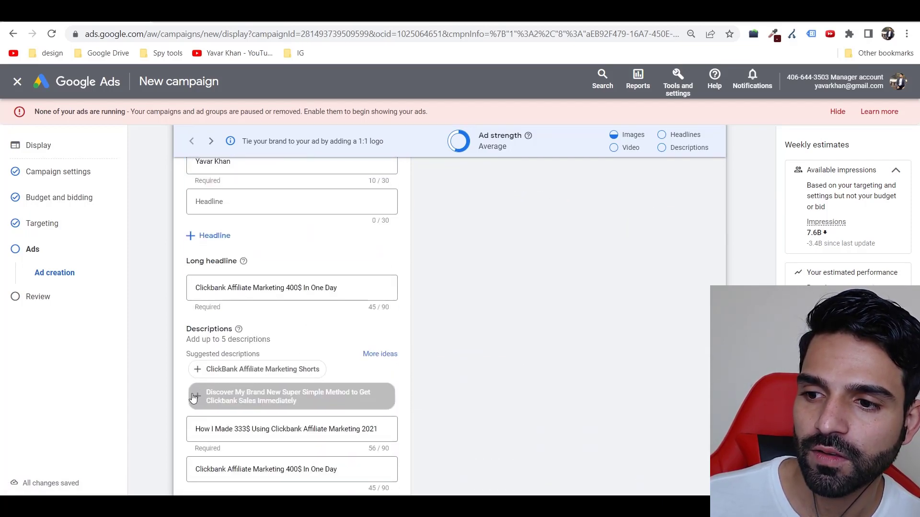
pyautogui.scroll(3)
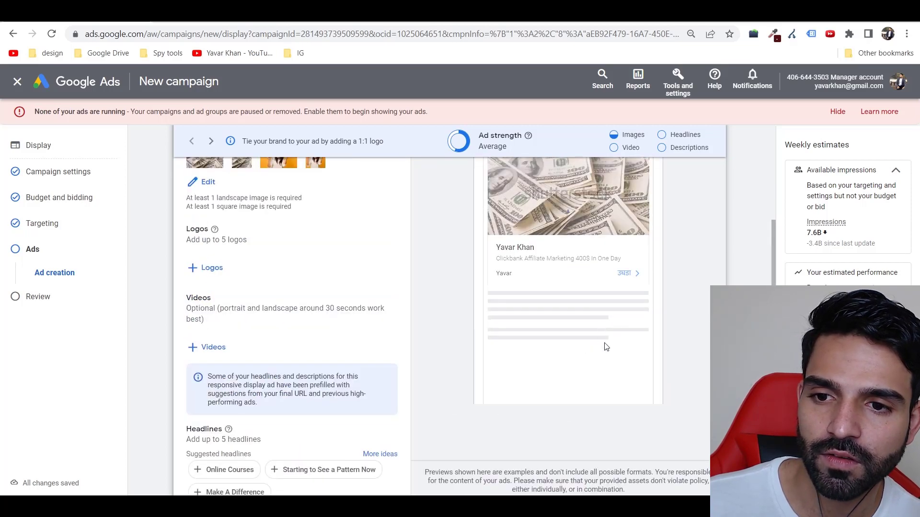
pyautogui.scroll(3)
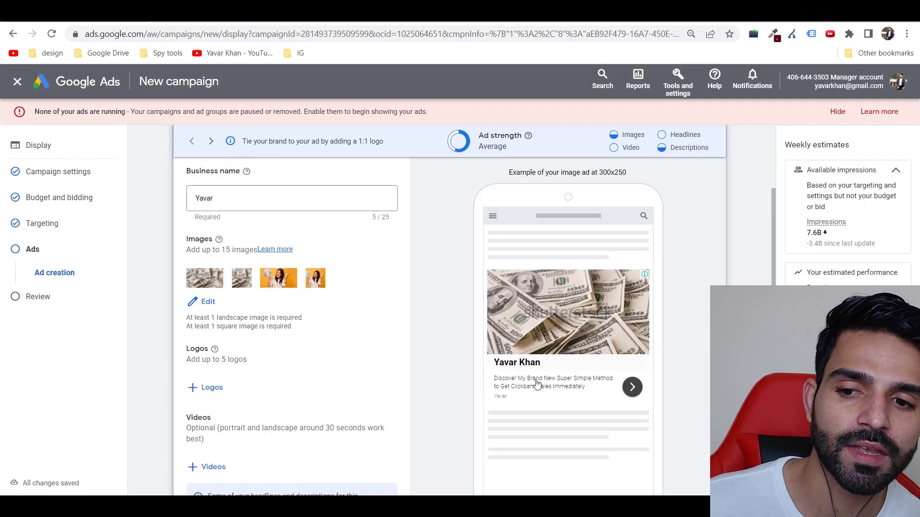
pyautogui.scroll(-3)
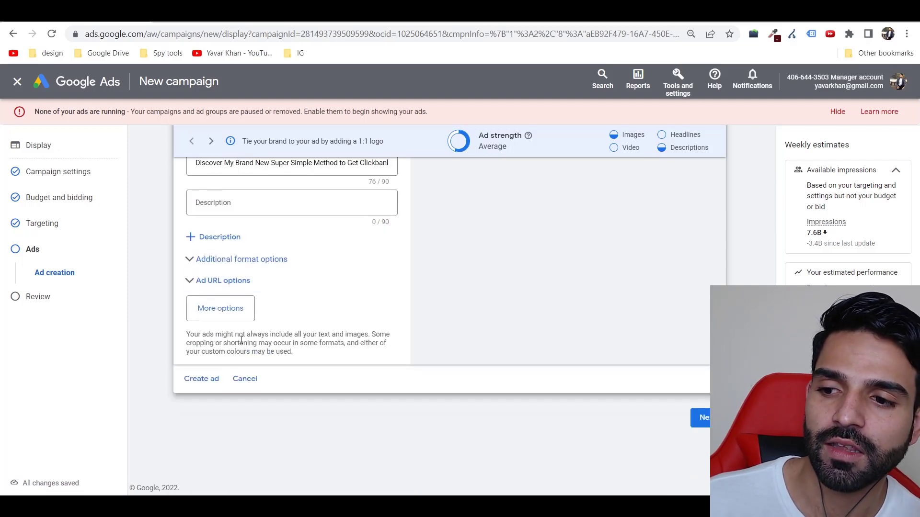
# Add a description using the ClickBank Affiliate Marketing Shorts suggested idea.
pyautogui.click(220, 236)
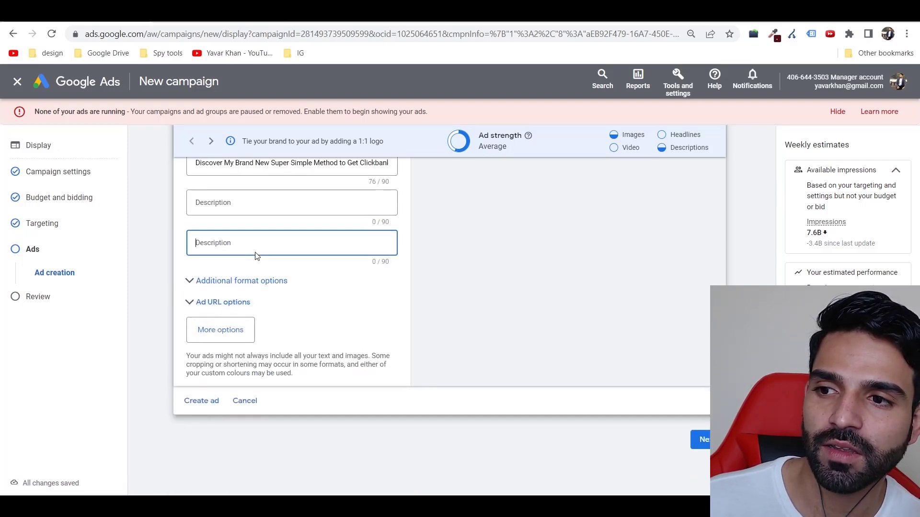
pyautogui.click(292, 242)
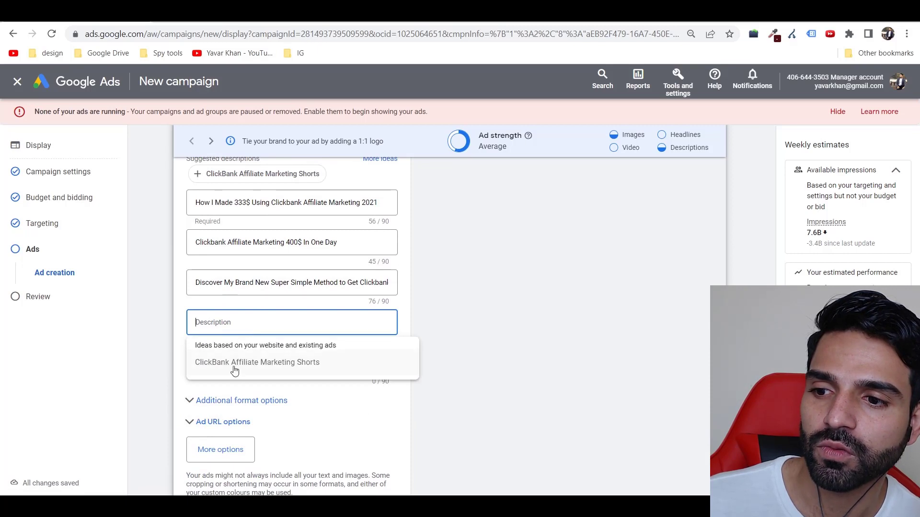
pyautogui.click(257, 363)
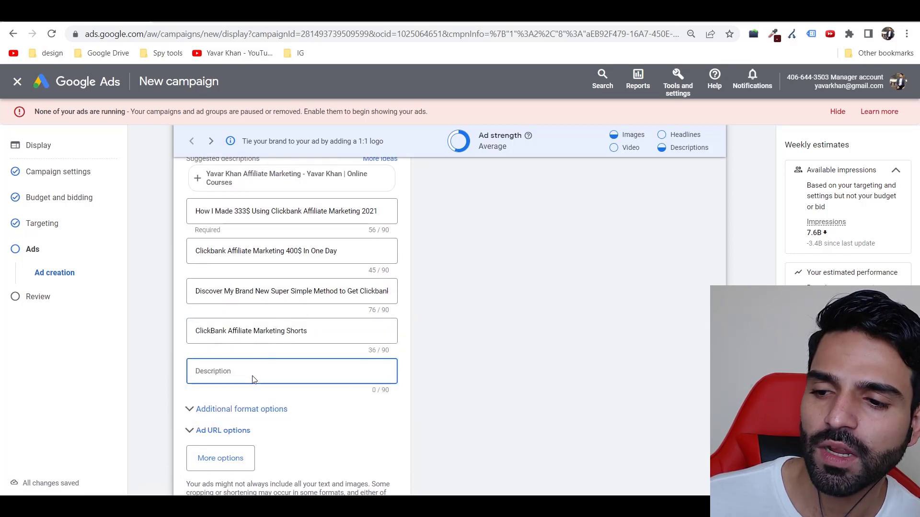
pyautogui.scroll(-3)
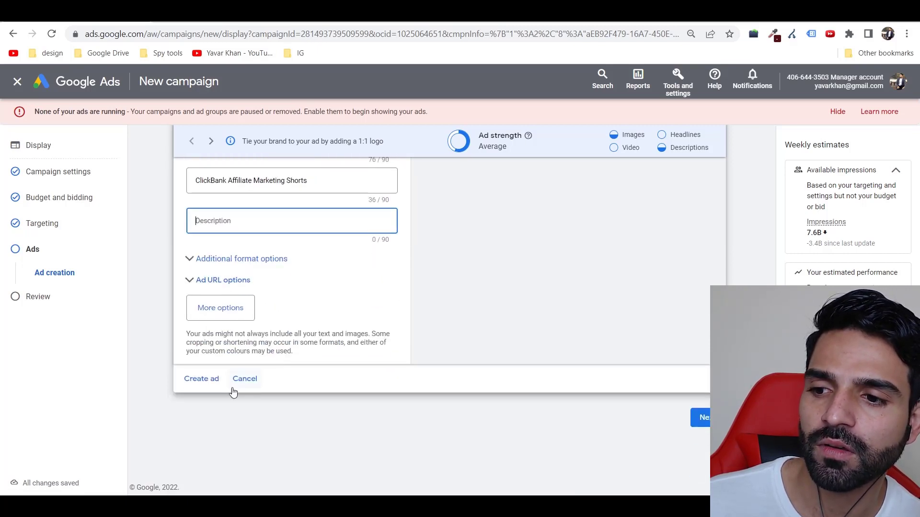
# Create the responsive display ad, check the campaign review, and publish Display-1.
pyautogui.click(202, 378)
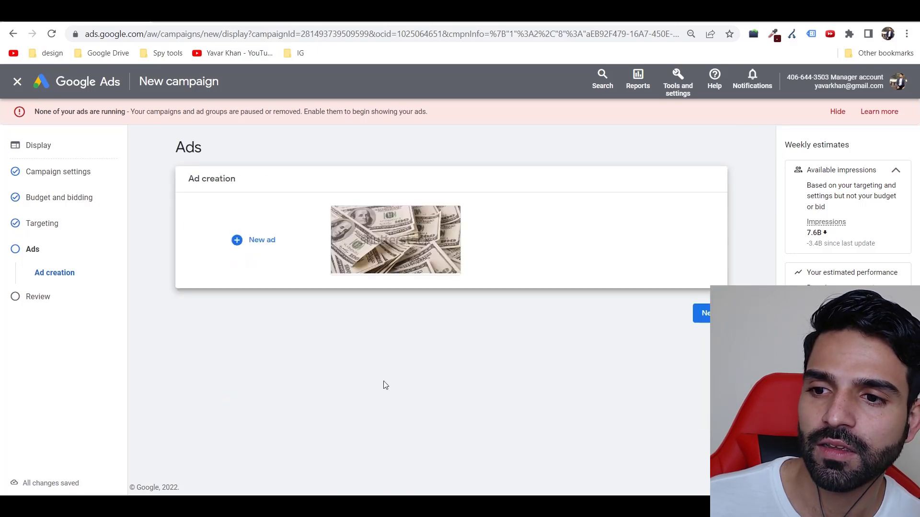
pyautogui.click(706, 313)
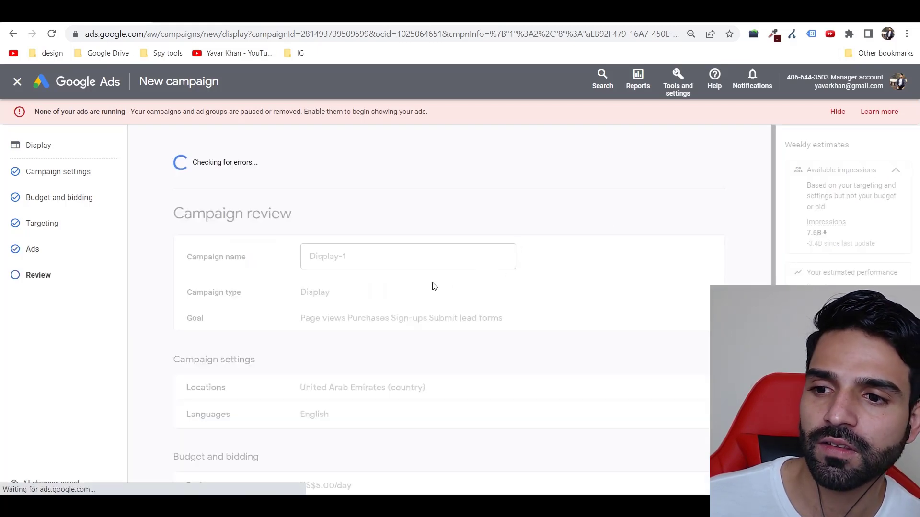
pyautogui.scroll(-3)
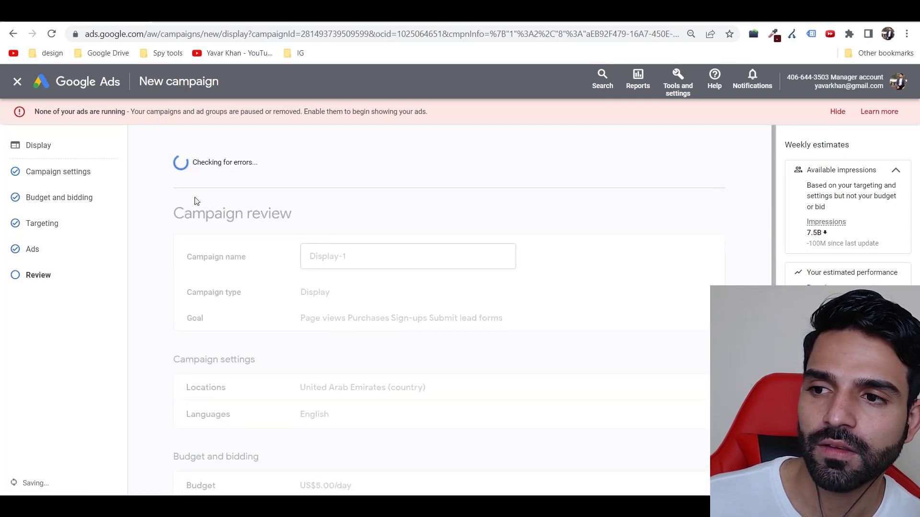
pyautogui.moveTo(834, 276)
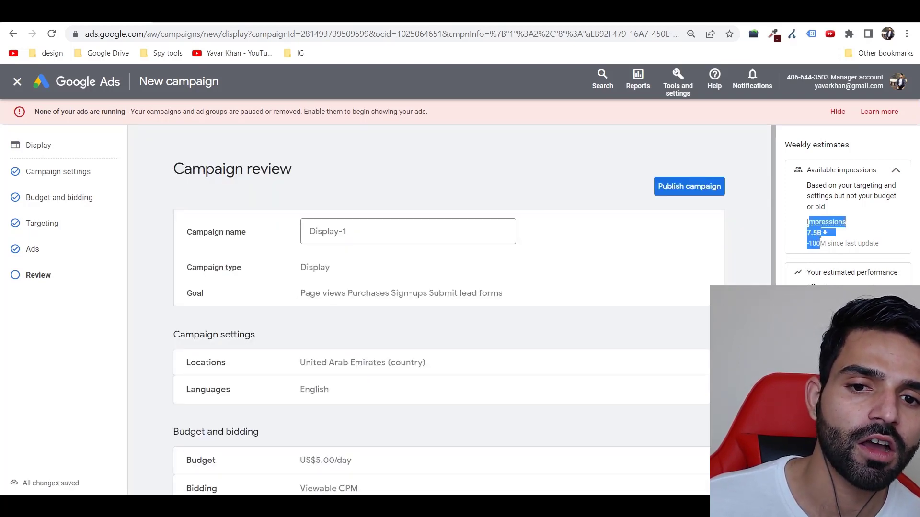
pyautogui.scroll(-3)
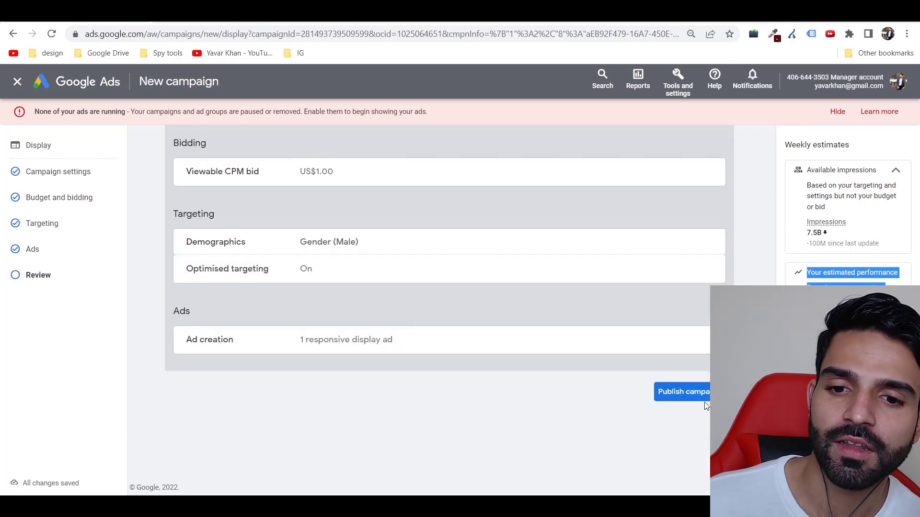
pyautogui.click(682, 392)
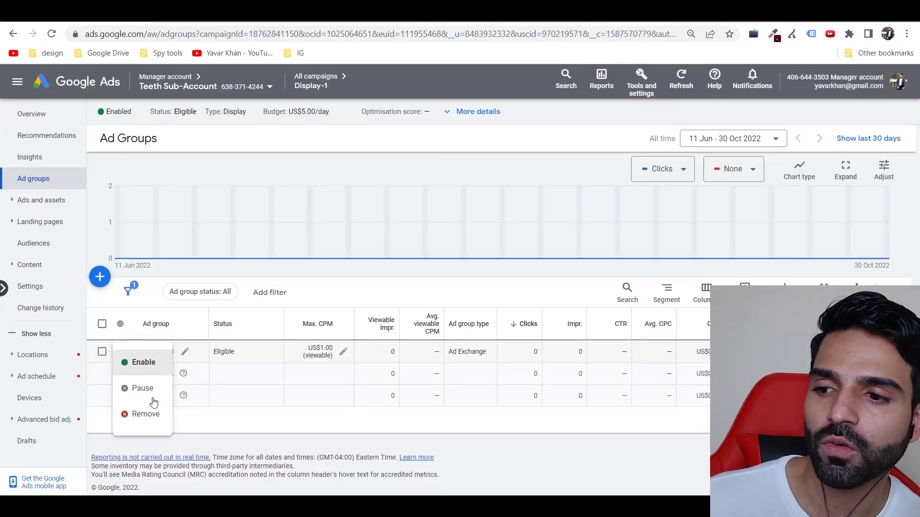
# Pause Ad group 1 and go back to All campaigns.
pyautogui.click(142, 388)
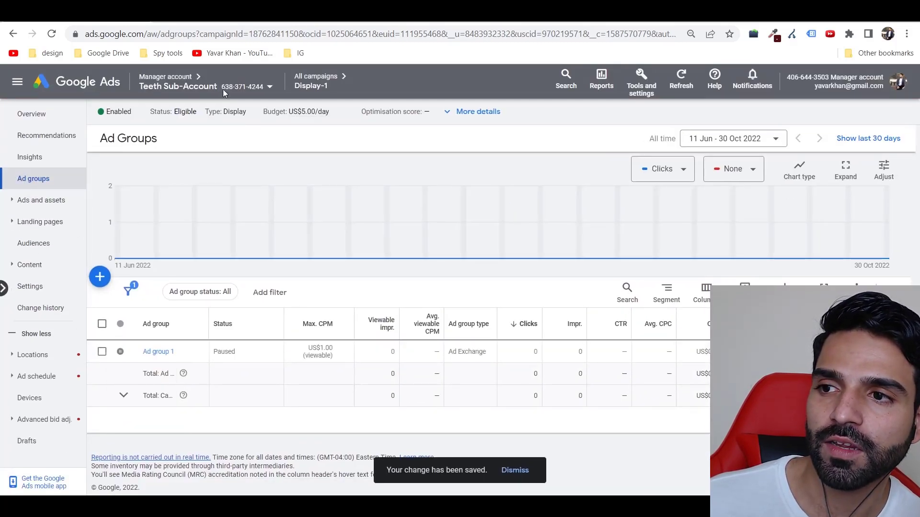
pyautogui.click(316, 76)
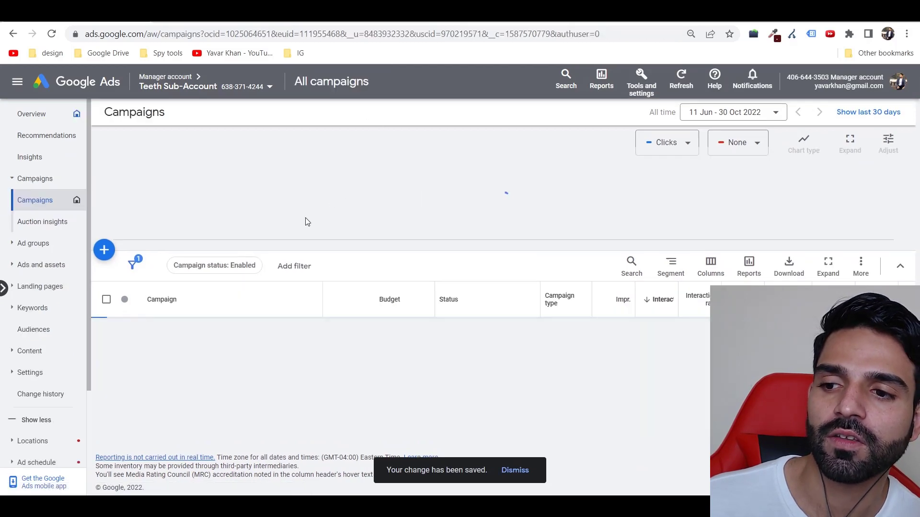